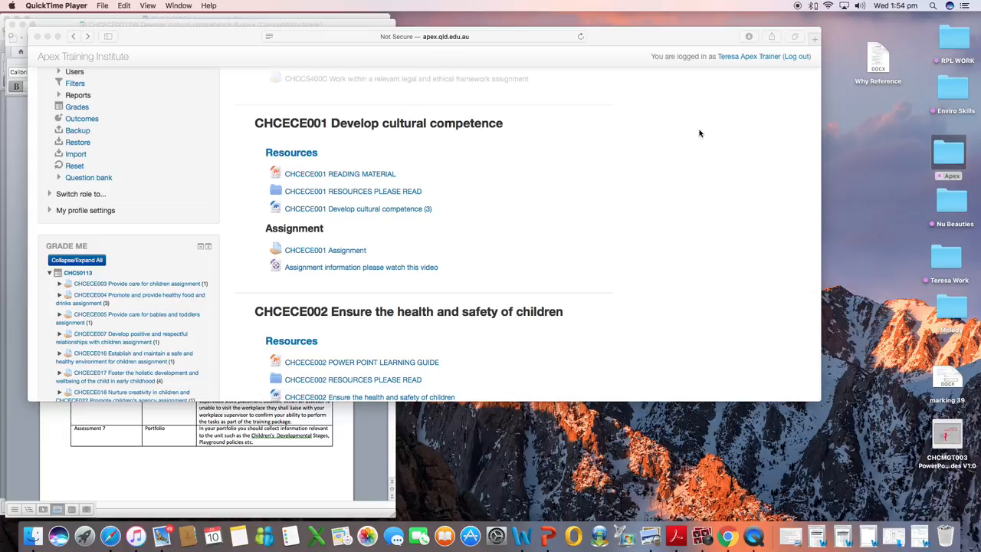
pyautogui.moveTo(716, 126)
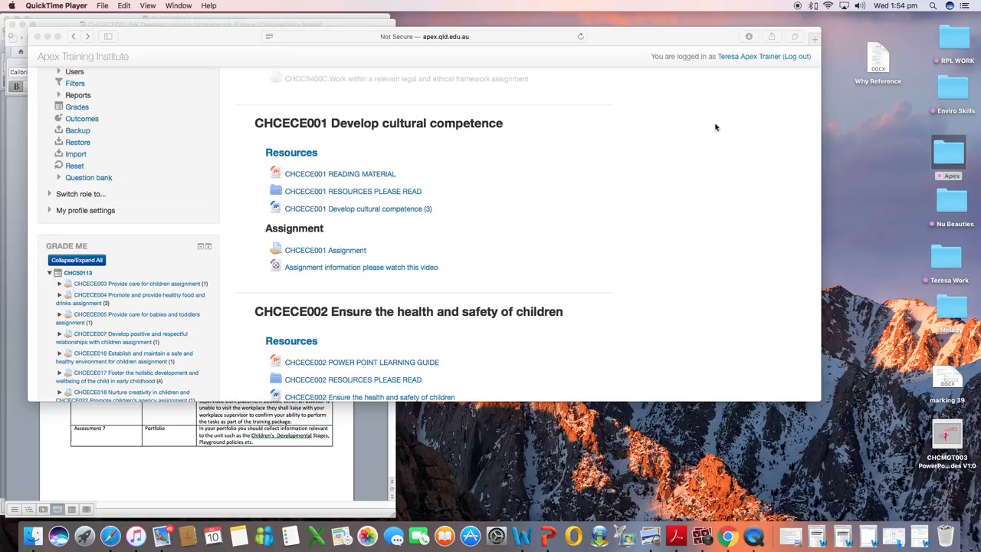
pyautogui.moveTo(383, 183)
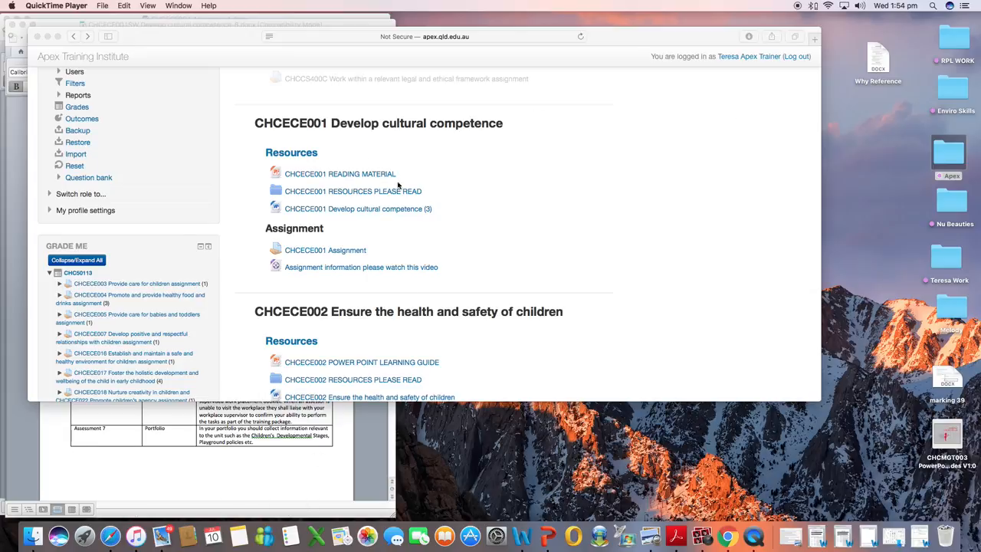
pyautogui.moveTo(400, 91)
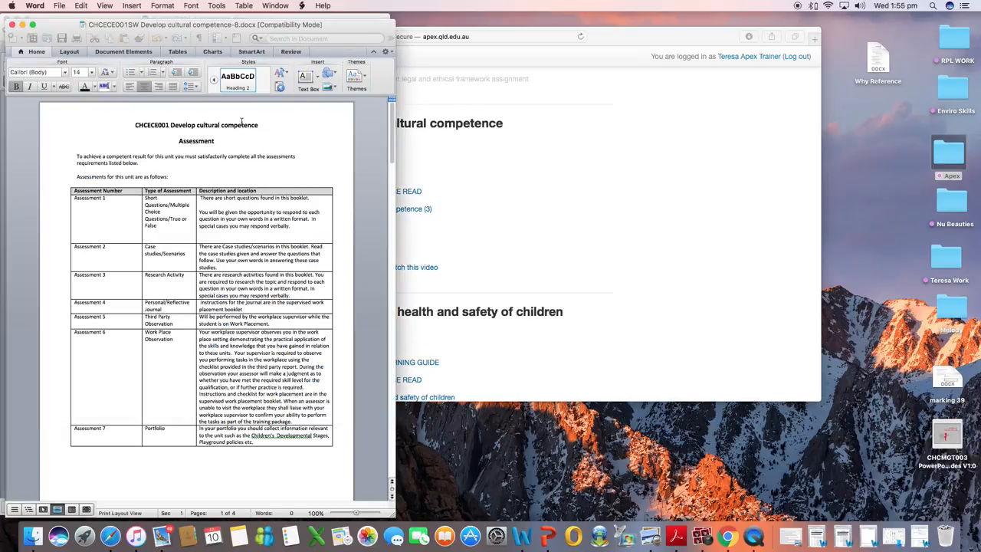
# Step: Scroll to question 3a on what cultural competence encompasses and click its answer field
pyautogui.scroll(-3)
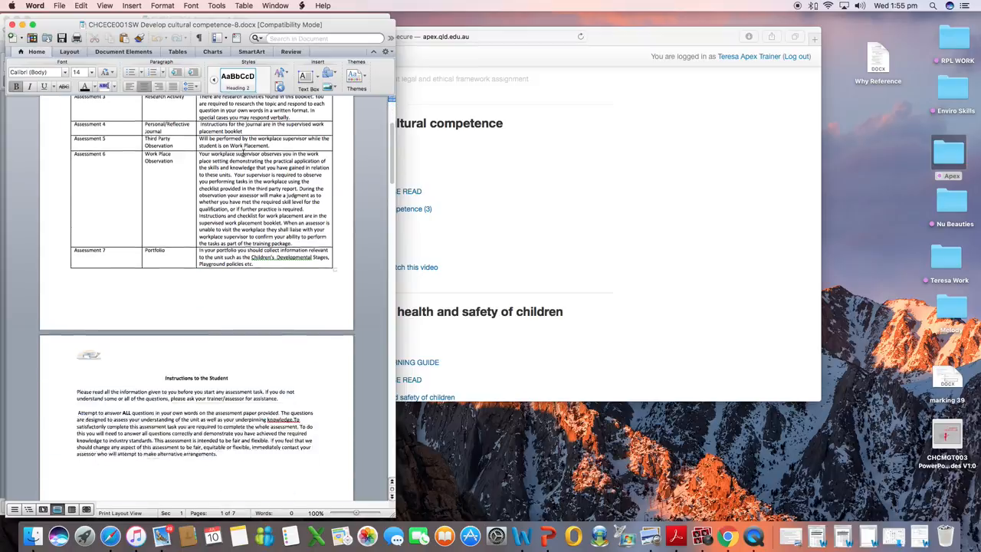
pyautogui.scroll(-3)
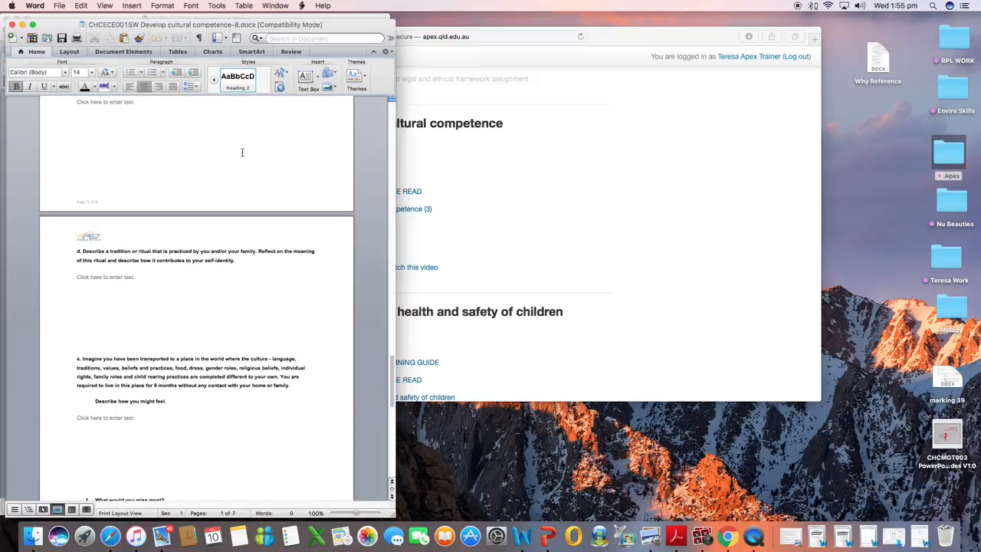
pyautogui.scroll(3)
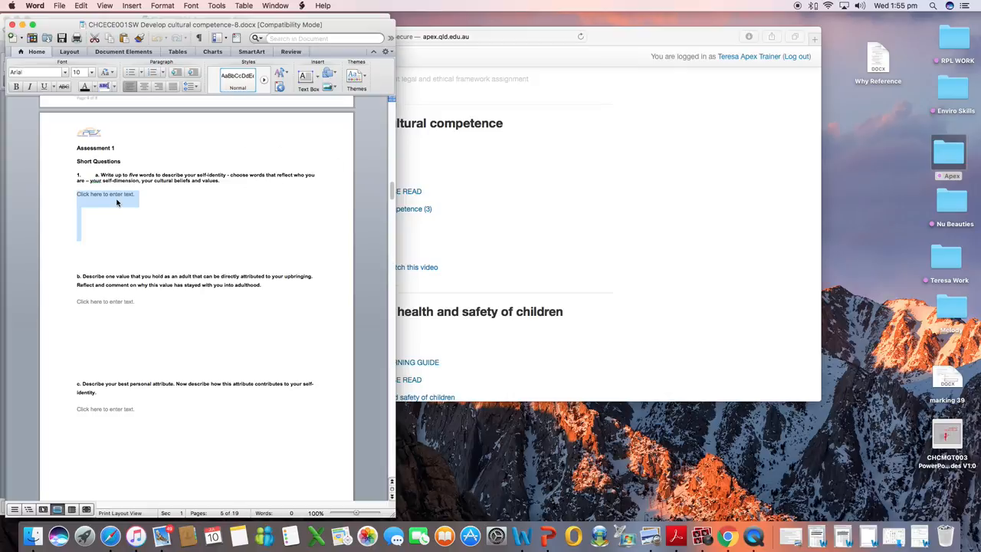
pyautogui.scroll(-3)
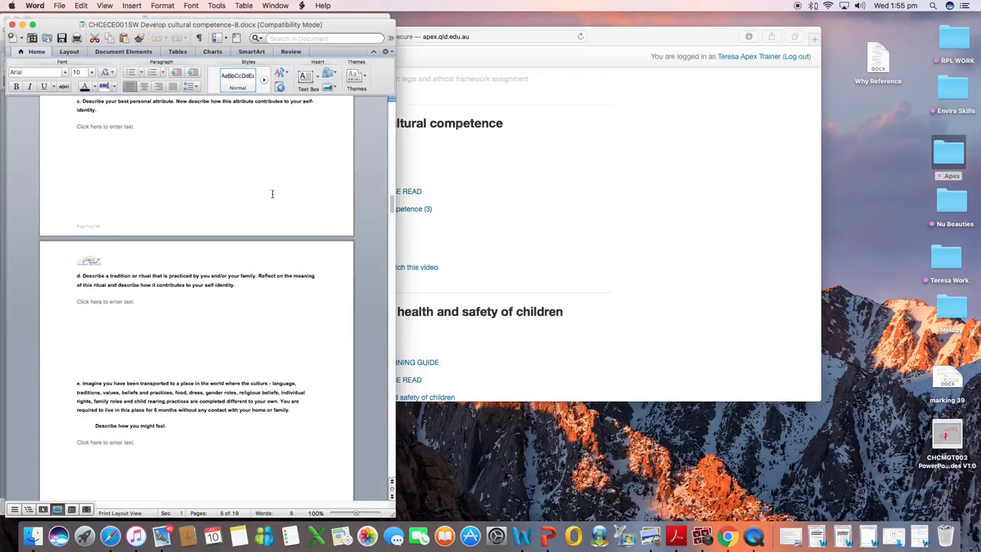
pyautogui.scroll(-3)
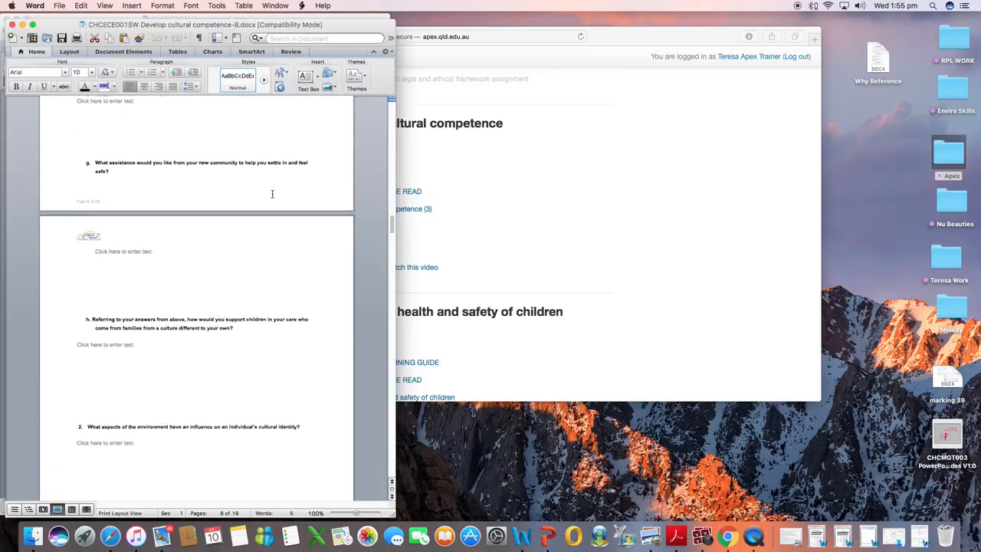
pyautogui.scroll(-3)
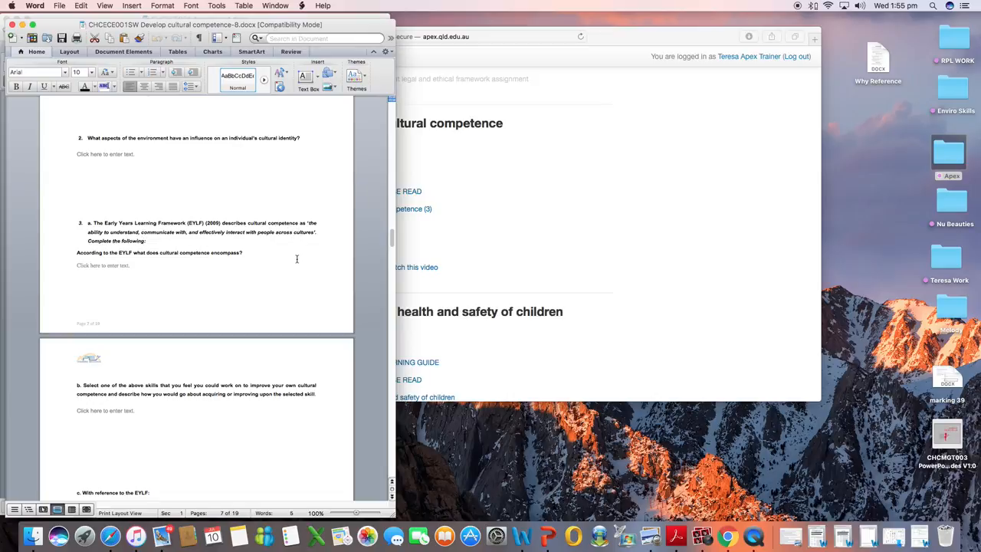
pyautogui.moveTo(221, 264)
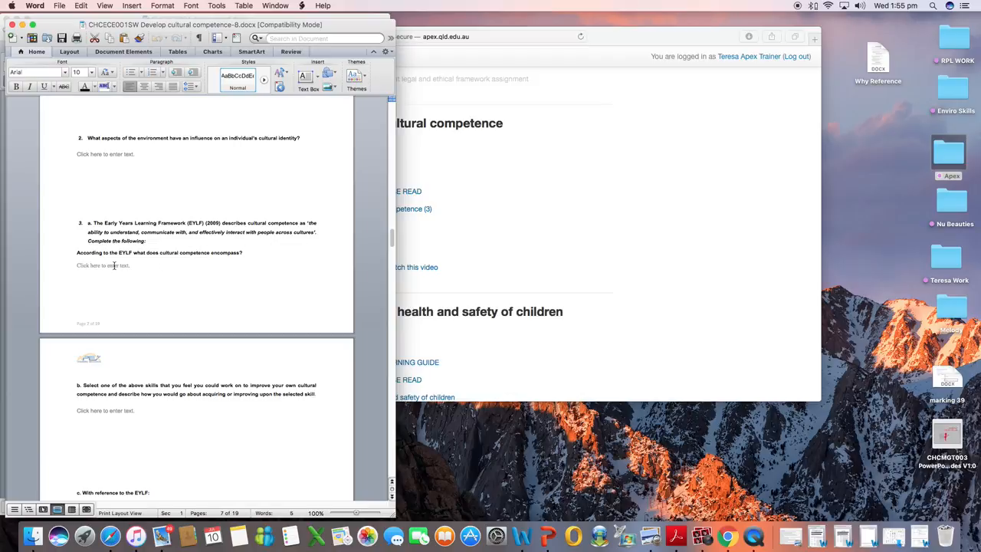
pyautogui.click(103, 265)
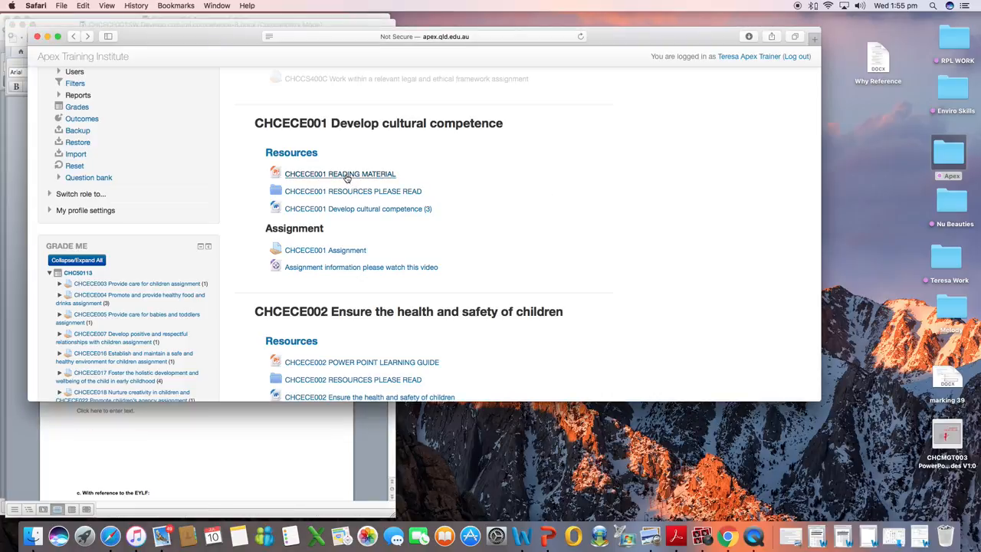
# Step: Download the CHCECE001 Reading Material presentation and show Safari's downloads list
pyautogui.click(339, 174)
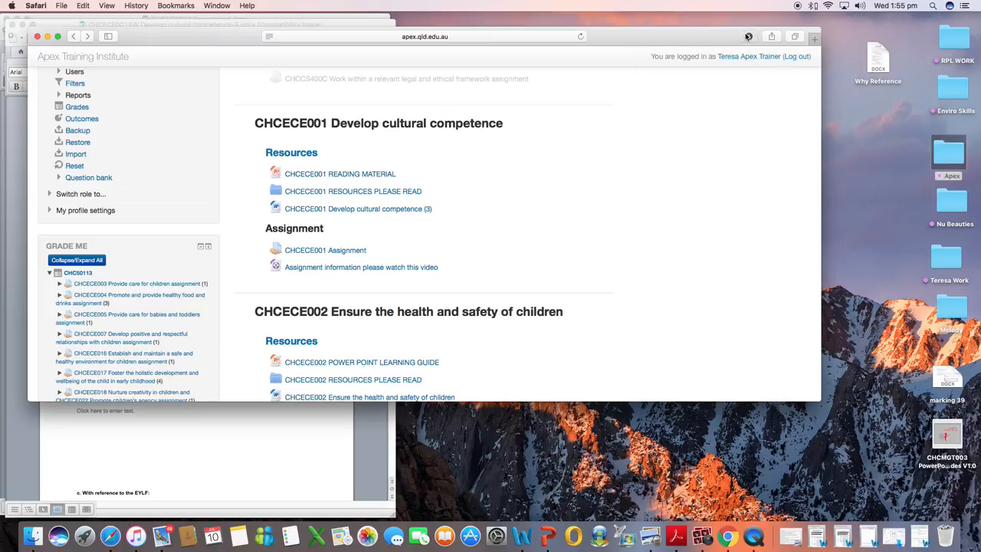
pyautogui.click(750, 36)
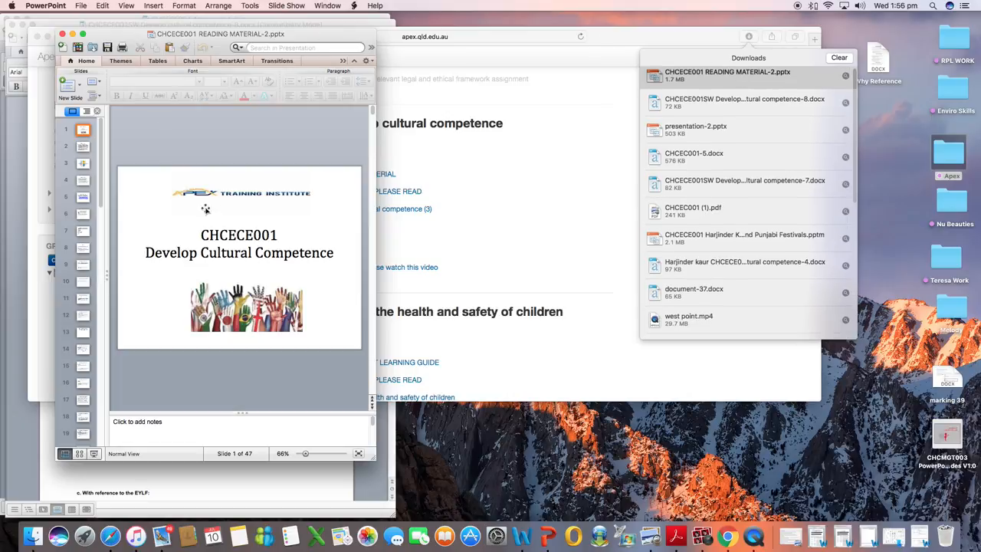
pyautogui.moveTo(223, 169)
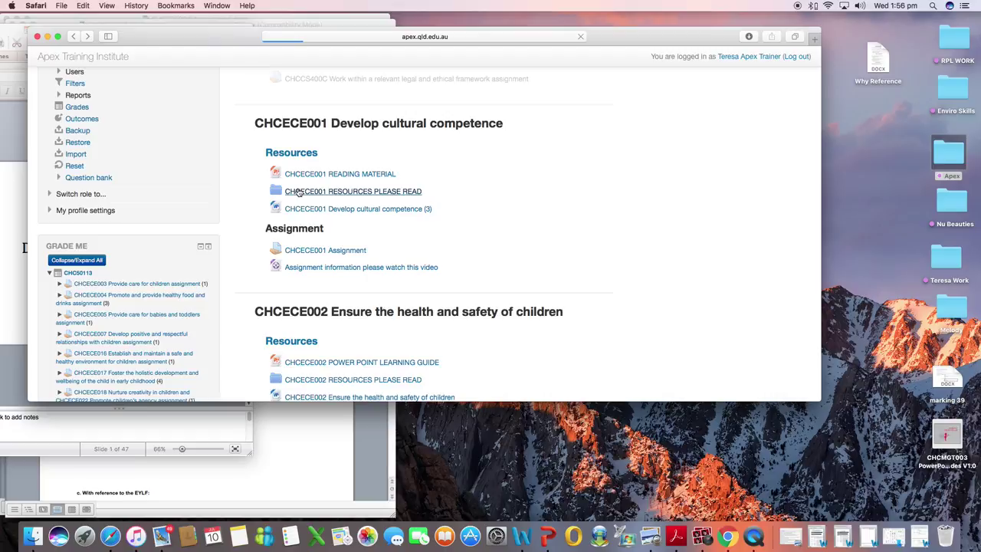
# Step: Open the CHCECE001 RESOURCES PLEASE READ folder to review its seven PDFs
pyautogui.click(353, 191)
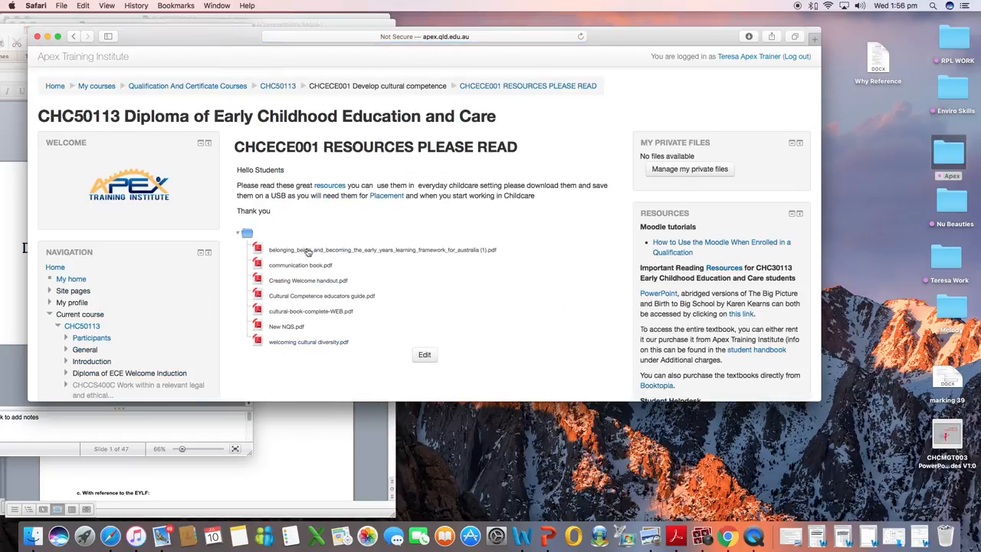
pyautogui.moveTo(298, 327)
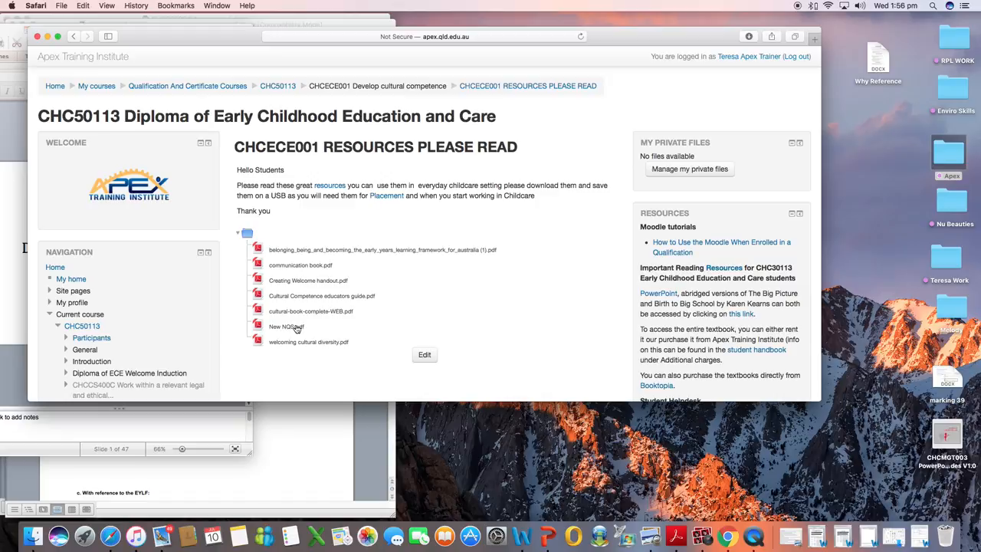
pyautogui.moveTo(362, 320)
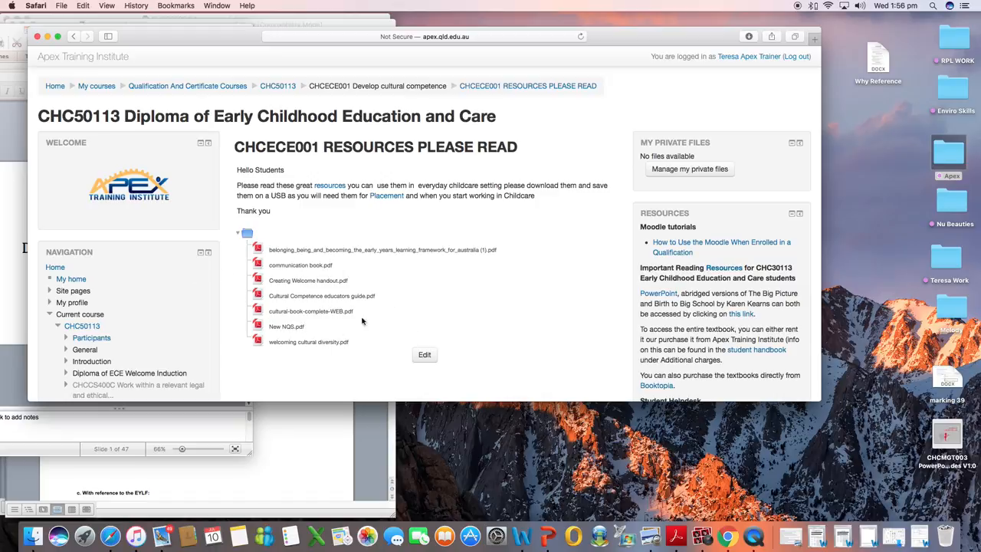
pyautogui.click(276, 86)
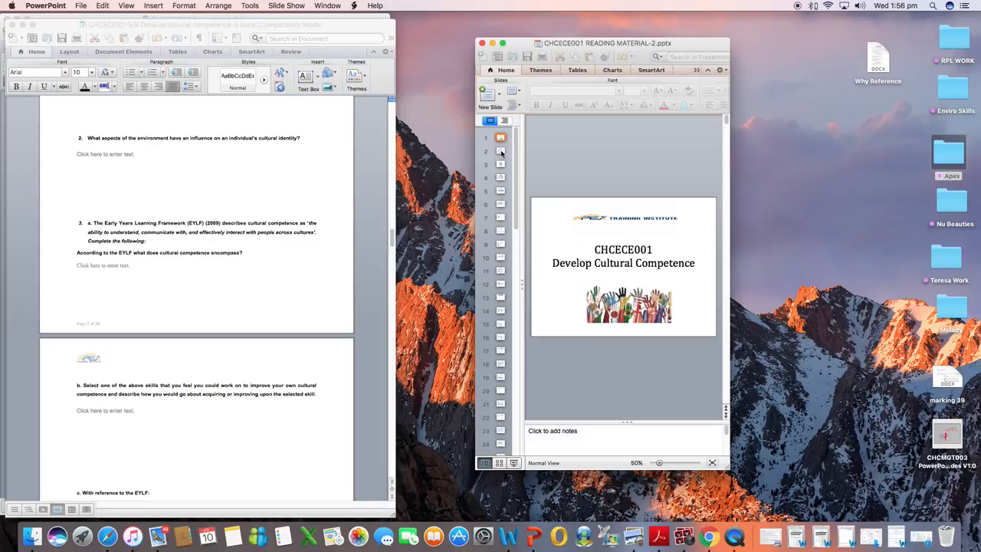
# Step: Browse the deck to the 'Identify and develop cultural competence' slide and select its bullets
pyautogui.click(500, 151)
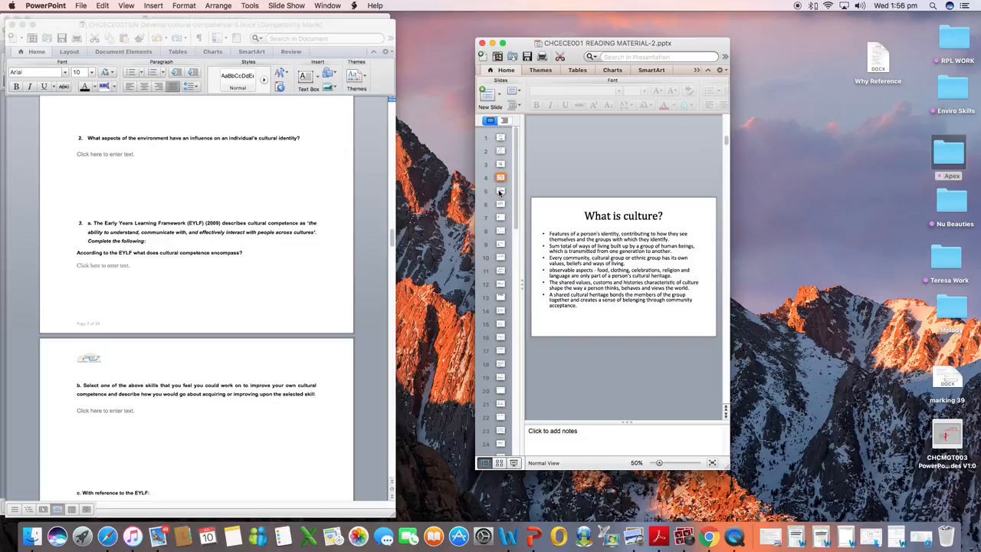
pyautogui.click(499, 204)
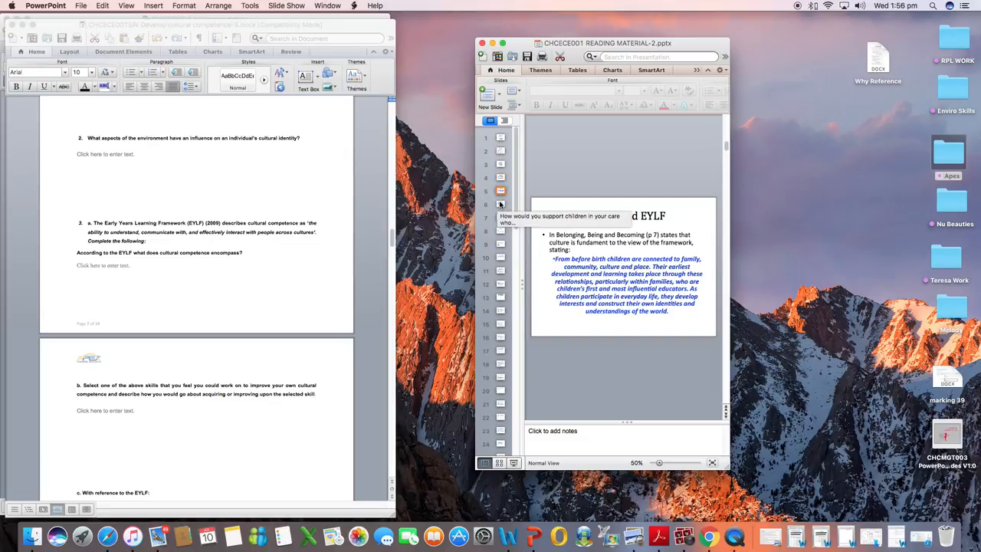
pyautogui.click(501, 204)
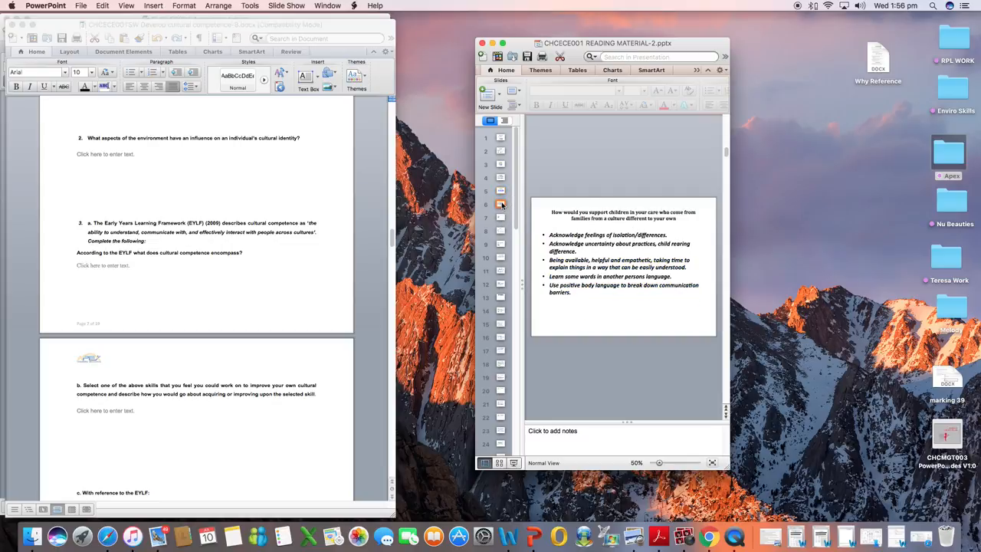
pyautogui.click(501, 217)
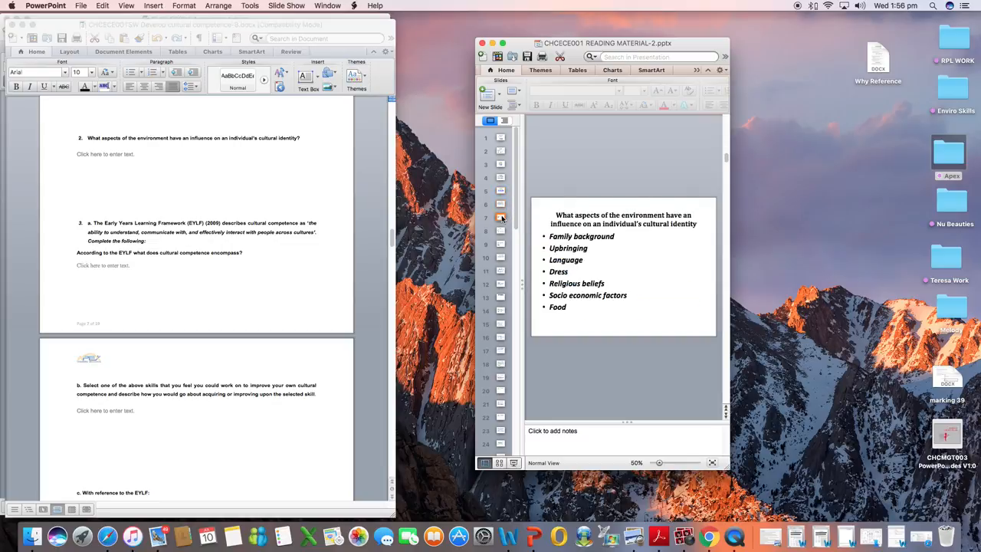
pyautogui.click(499, 231)
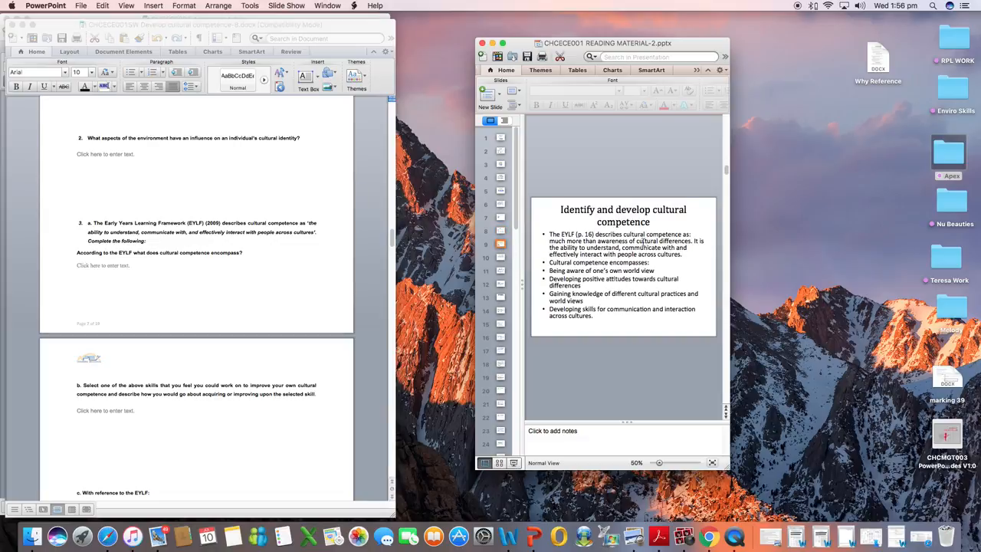
pyautogui.moveTo(657, 285)
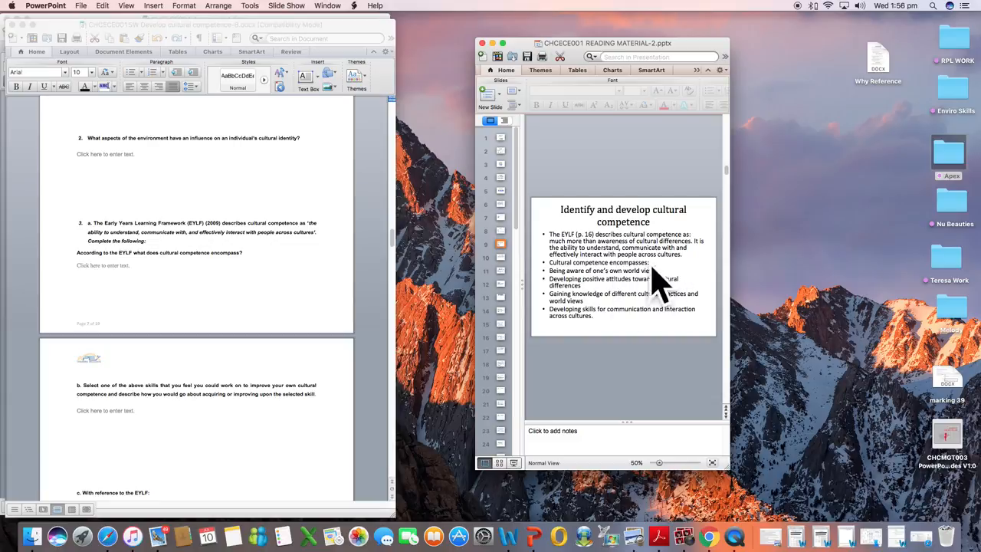
pyautogui.moveTo(151, 254)
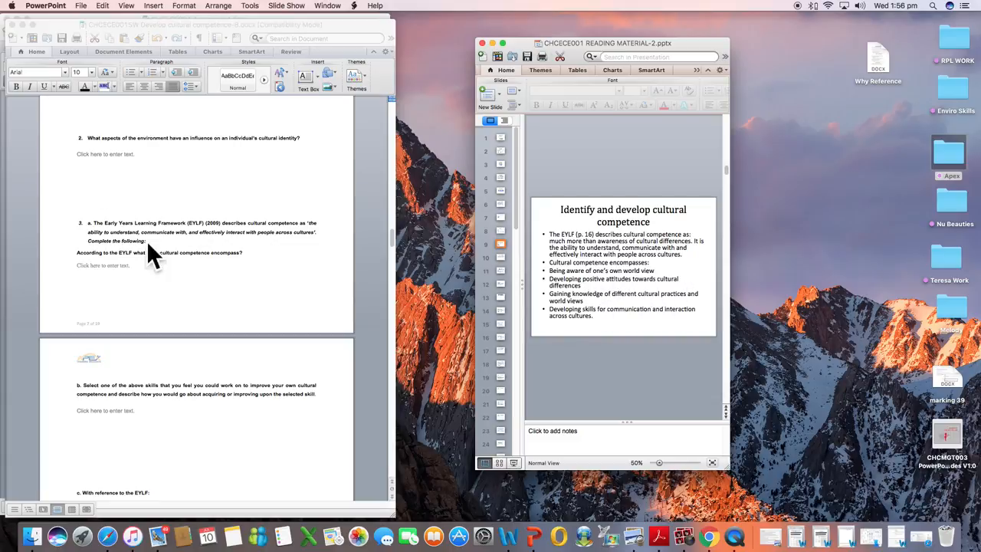
pyautogui.click(621, 275)
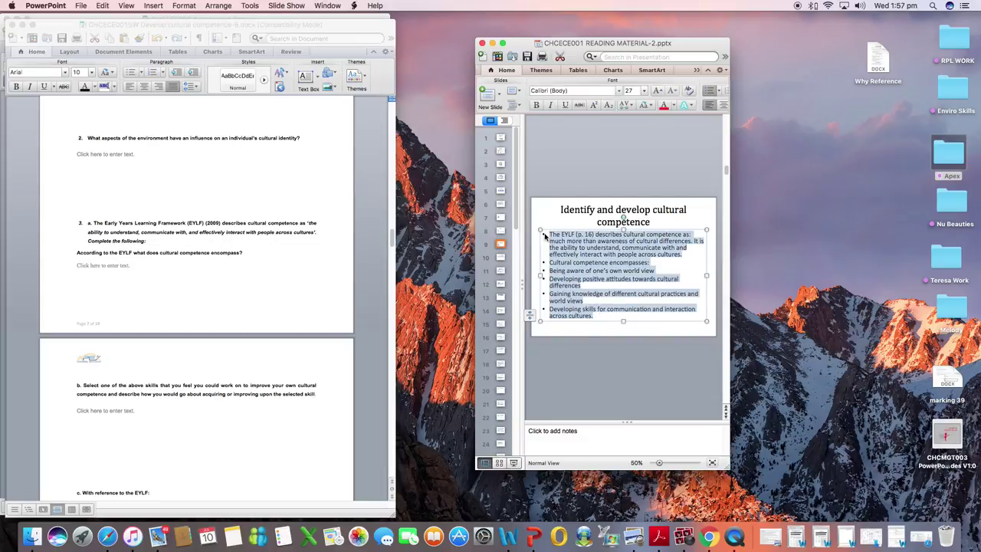
# Step: Cite the pasted cultural competence bullets with (APEX POWERPOINT) below them
pyautogui.click(105, 265)
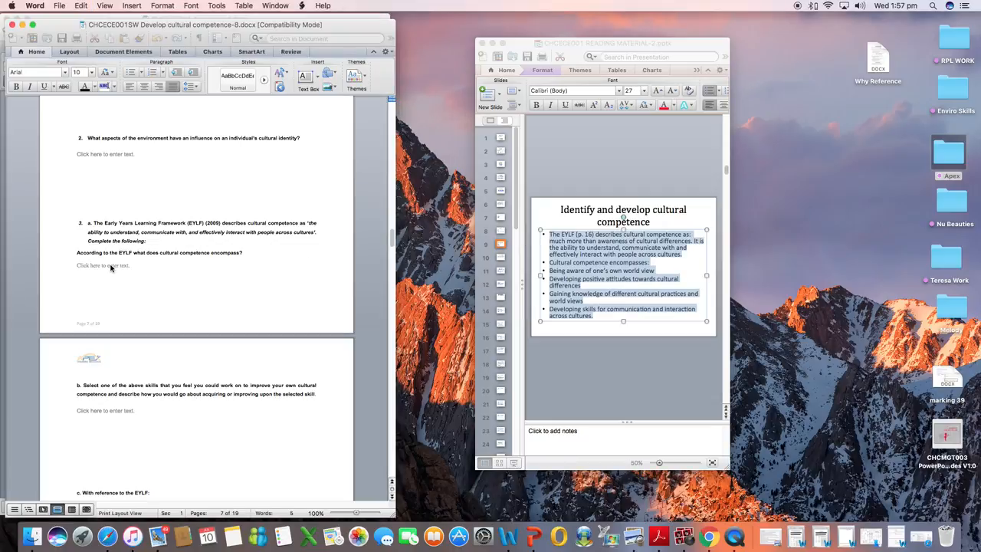
pyautogui.click(105, 265)
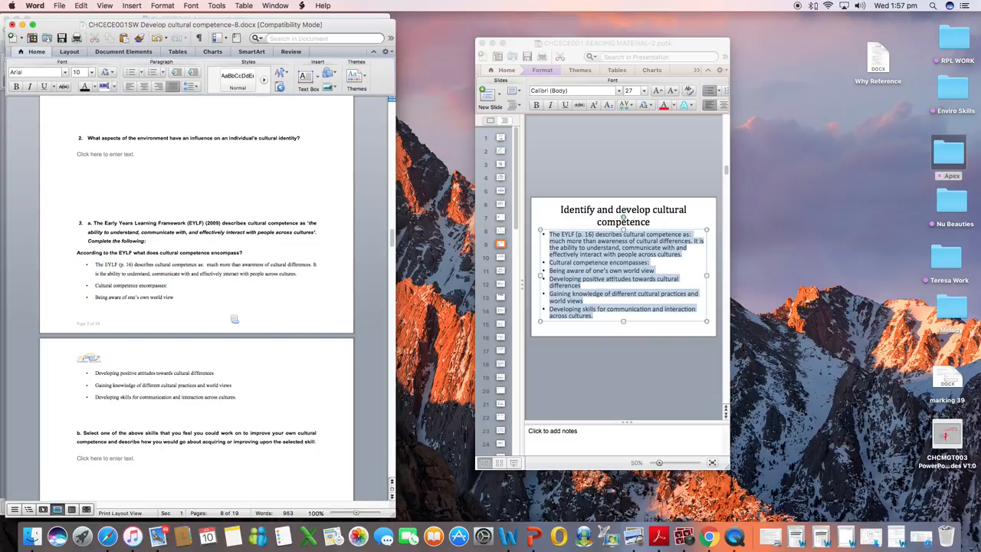
pyautogui.write('(')
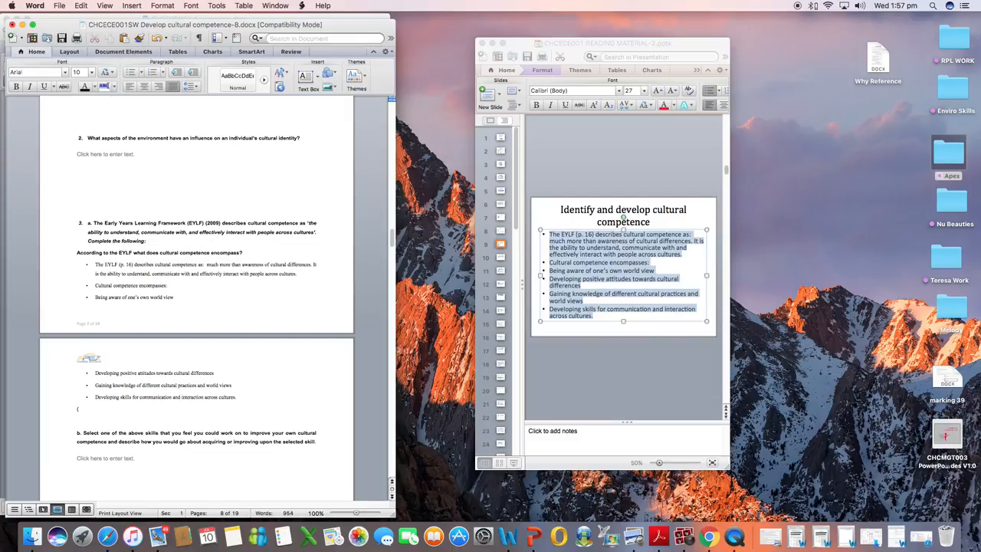
pyautogui.write('APEX')
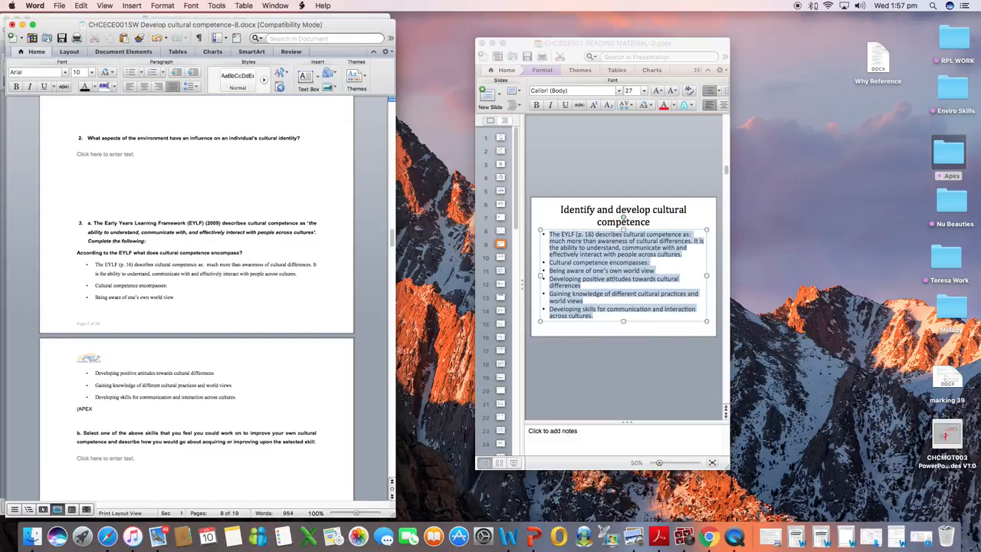
pyautogui.write('POWERPOINT')
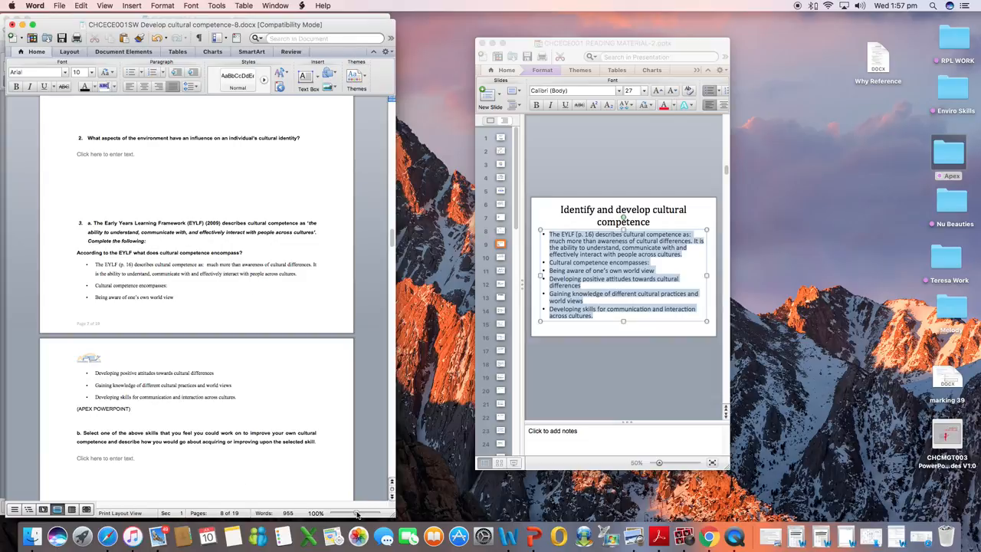
# Step: Enlarge the page zoom and scroll down to the next question
pyautogui.moveTo(356, 513); pyautogui.dragTo(366, 514)
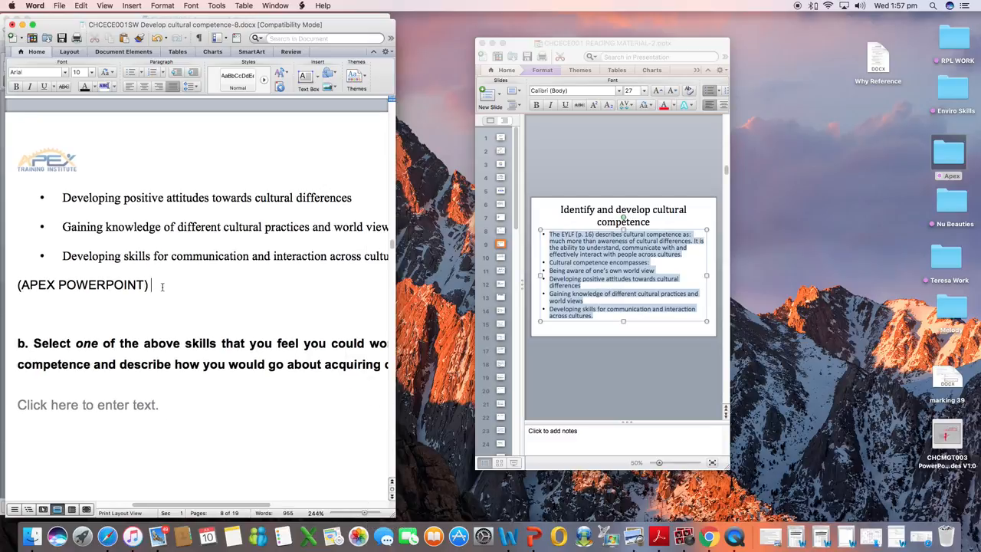
pyautogui.scroll(-3)
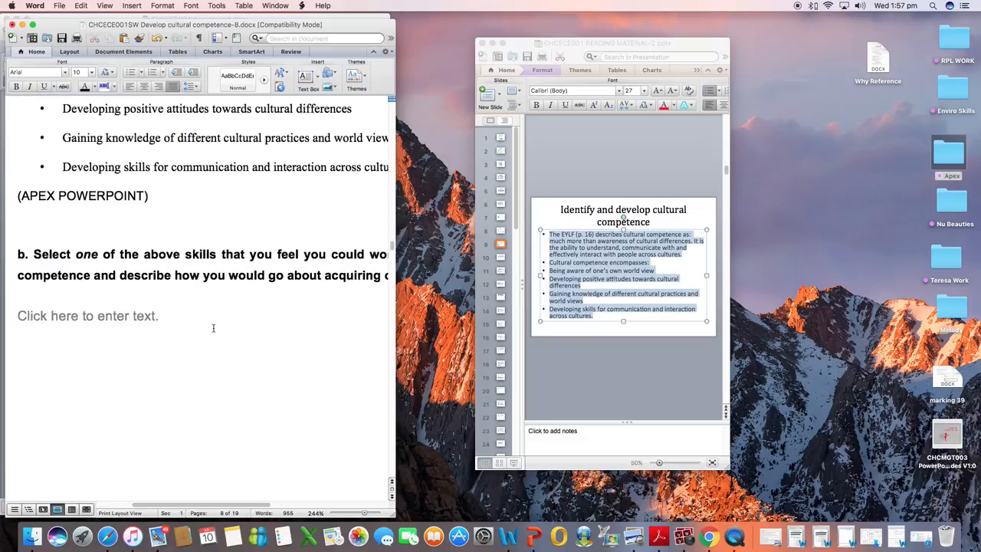
pyautogui.hscroll(3)
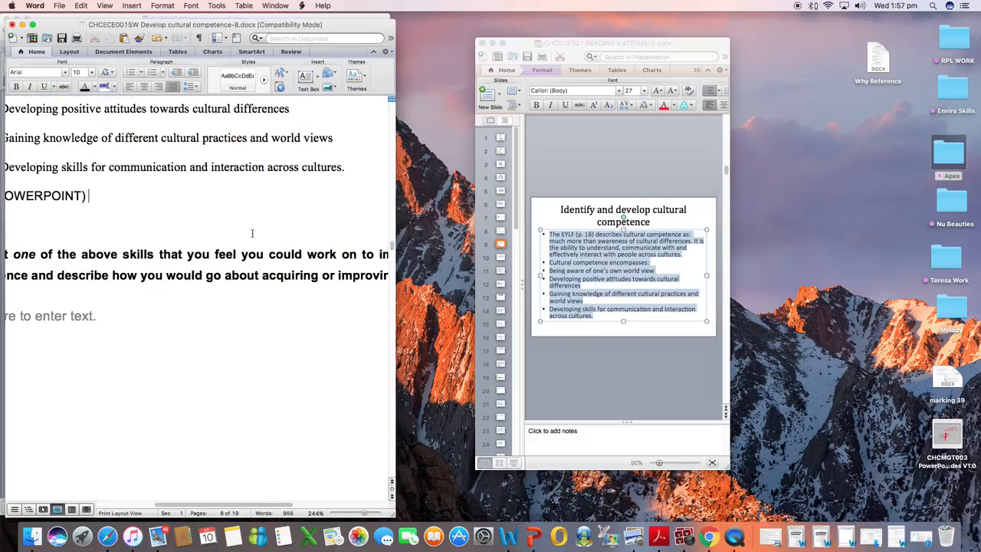
pyautogui.scroll(-3)
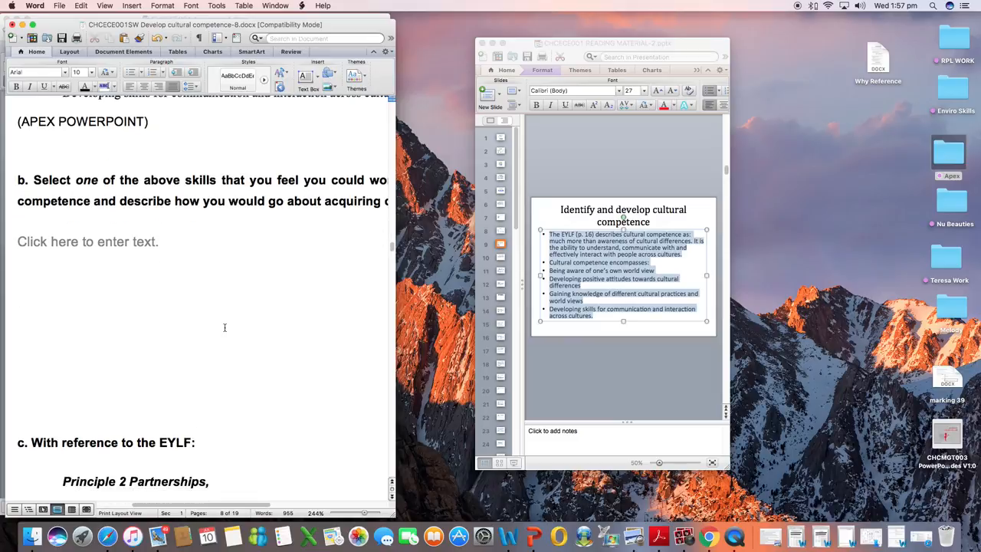
pyautogui.scroll(-3)
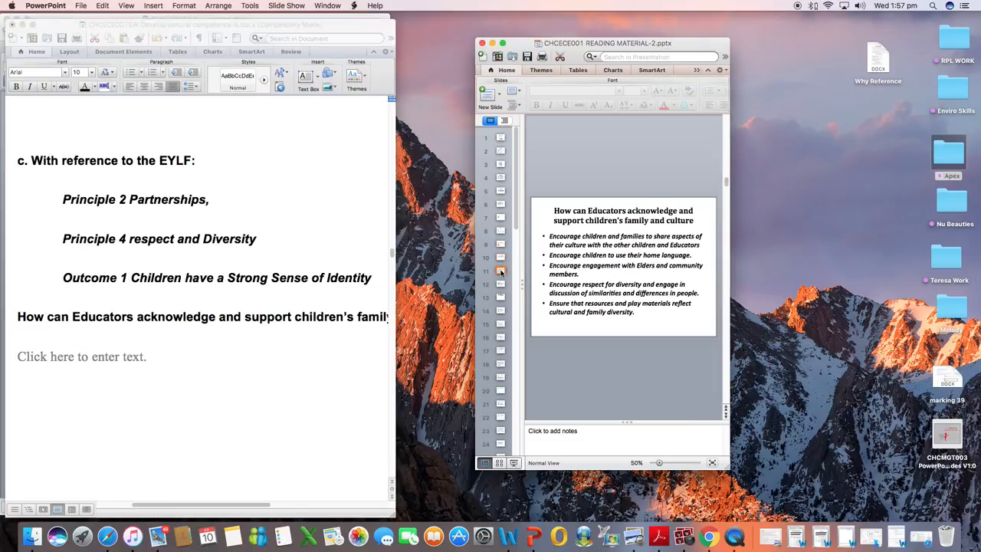
pyautogui.moveTo(500, 271)
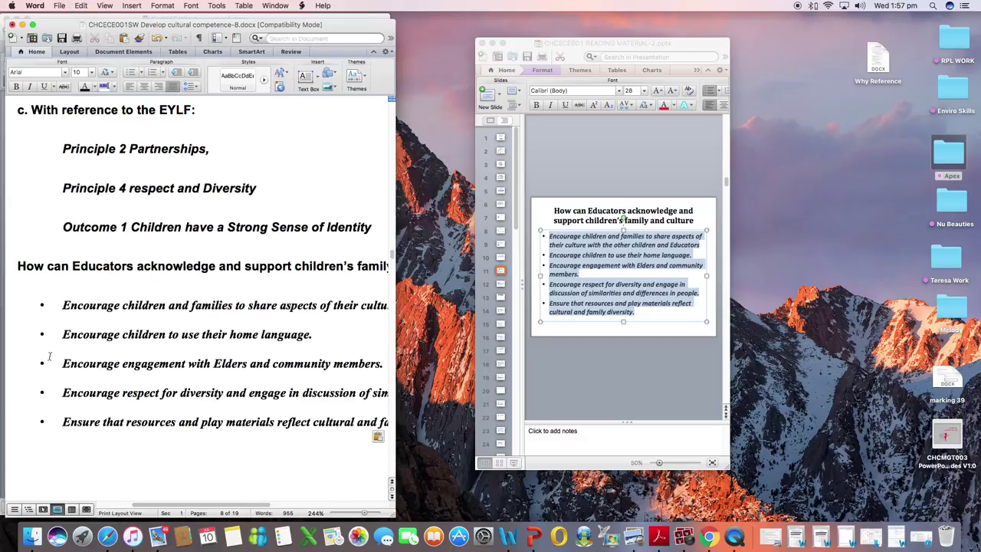
# Step: Type the (APEX POWERPOINT) citation below the five family-and-culture bullets
pyautogui.scroll(-3)
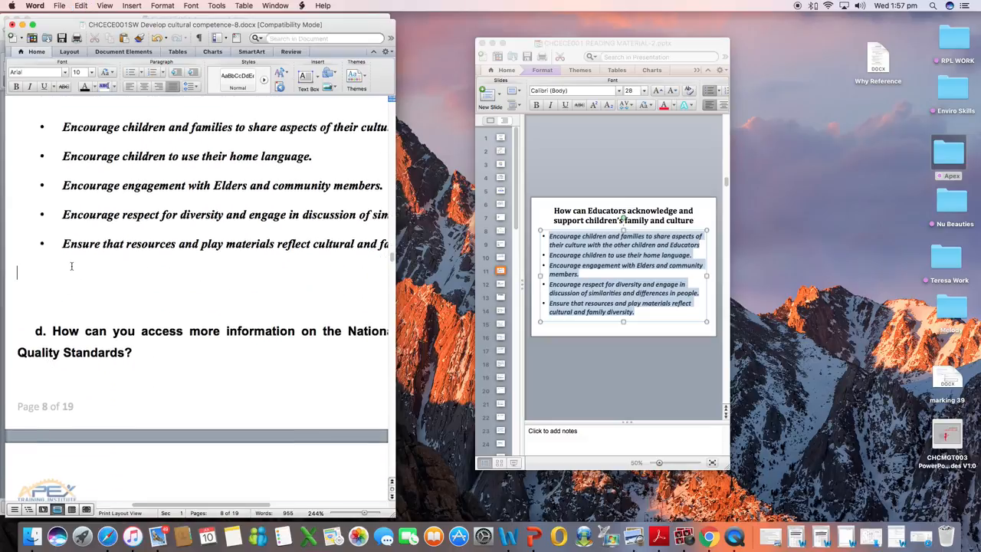
pyautogui.write('(APEX POW')
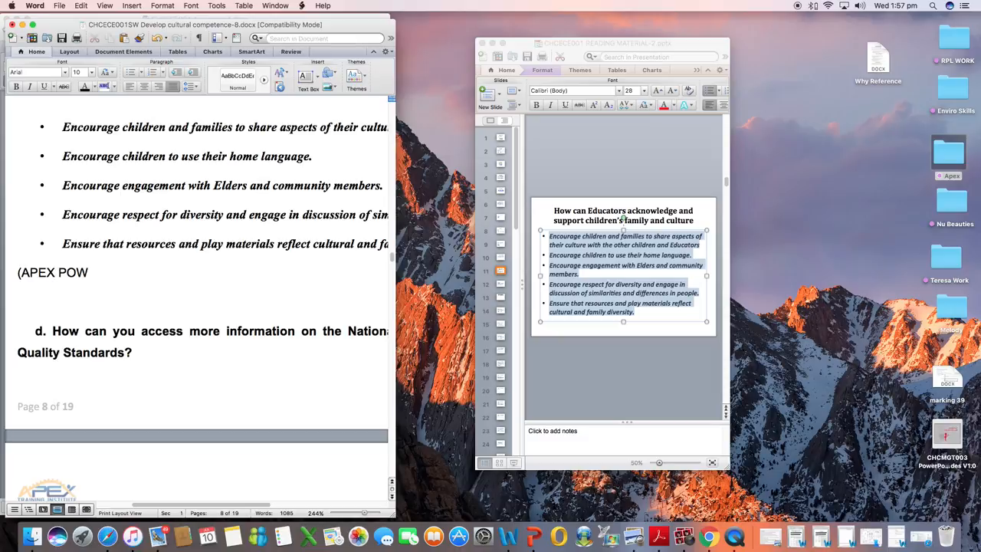
pyautogui.write('ERPOIN')
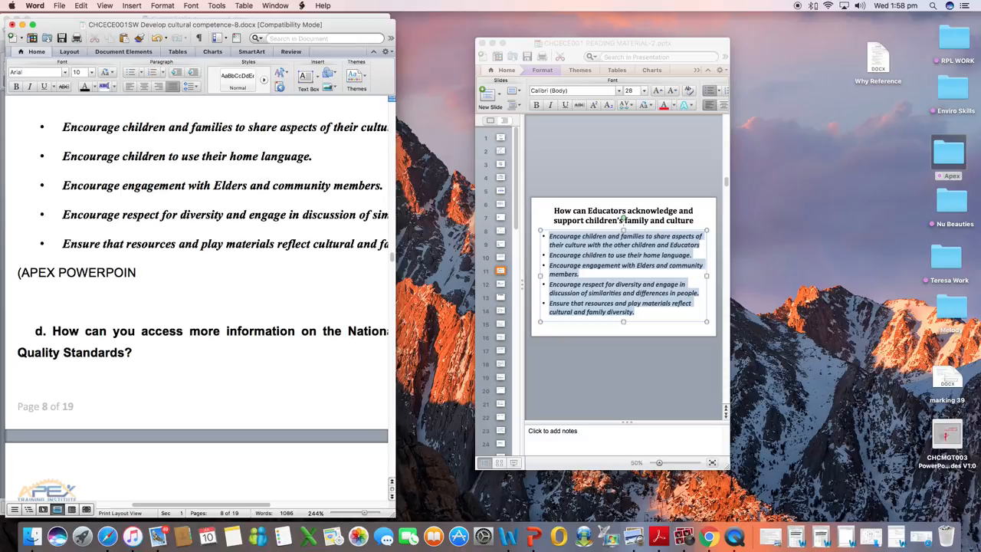
pyautogui.write(')')
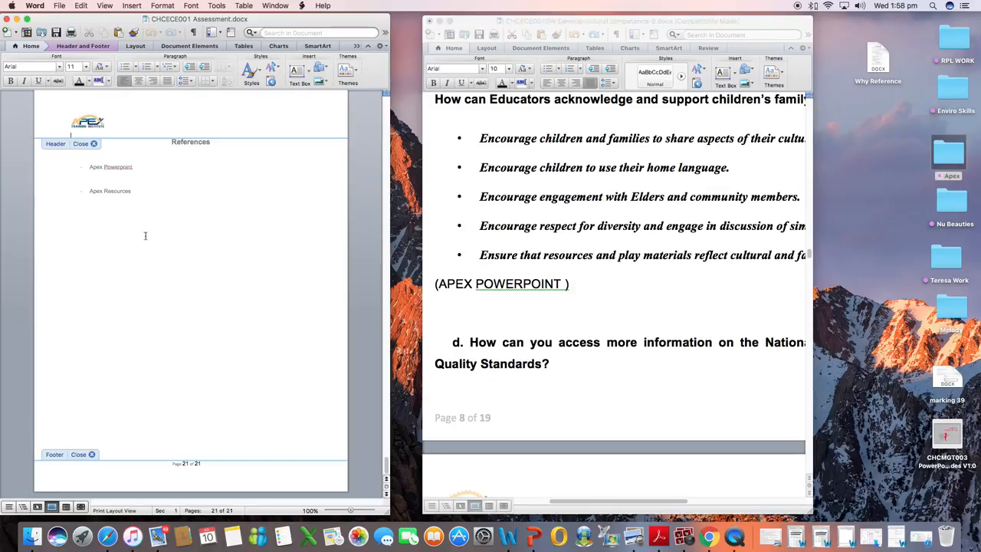
pyautogui.moveTo(235, 255)
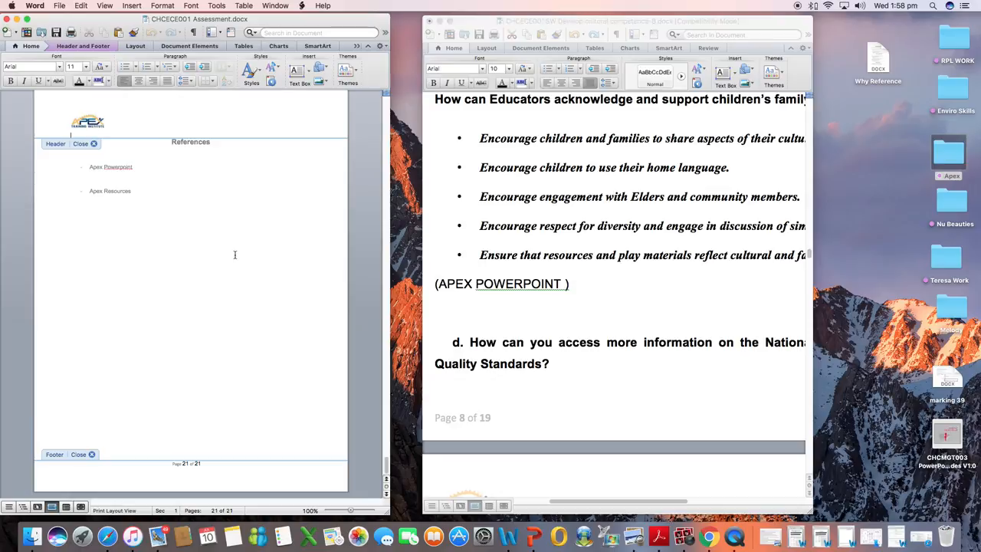
pyautogui.moveTo(678, 243)
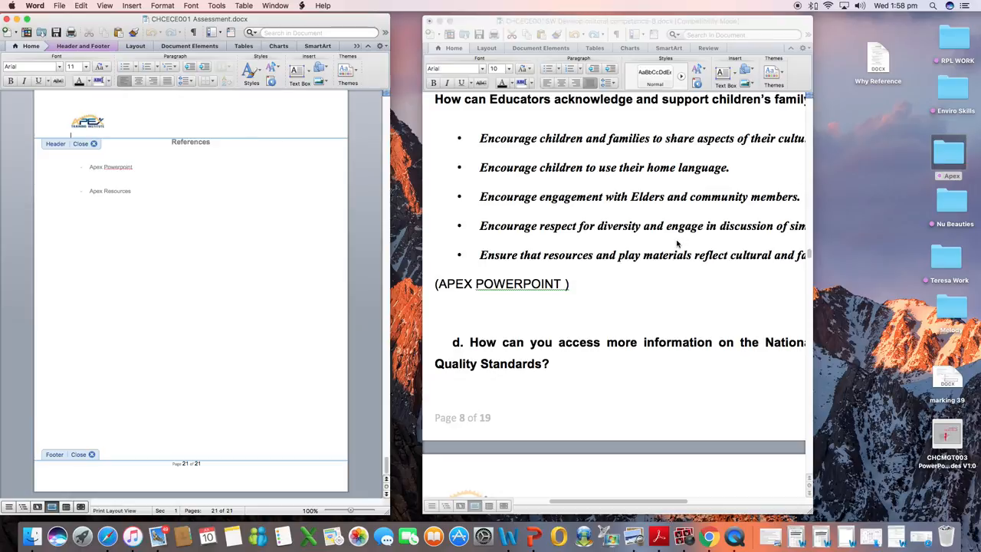
pyautogui.moveTo(709, 99)
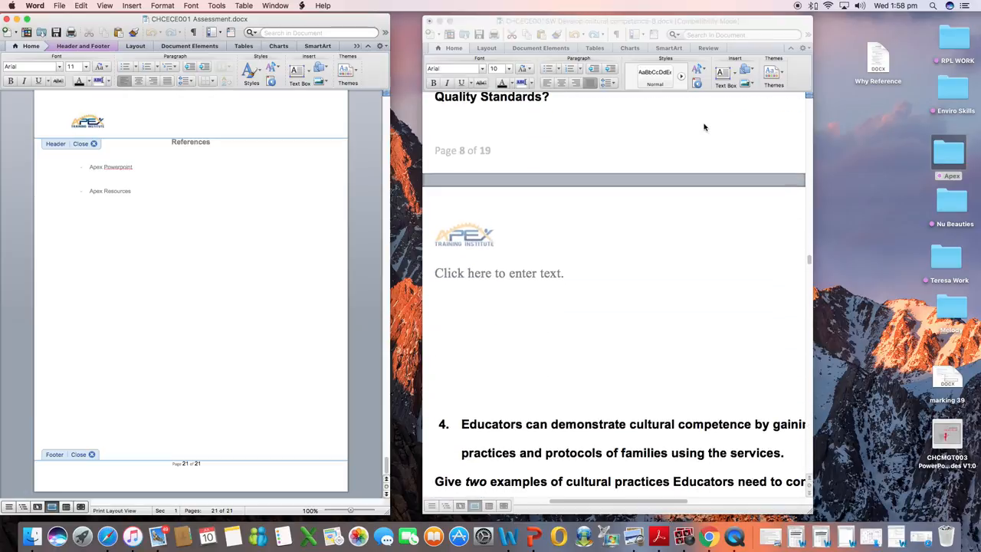
# Step: Scroll down the worksheet to page 10, past question 7 on Indigenous cultures
pyautogui.scroll(-3)
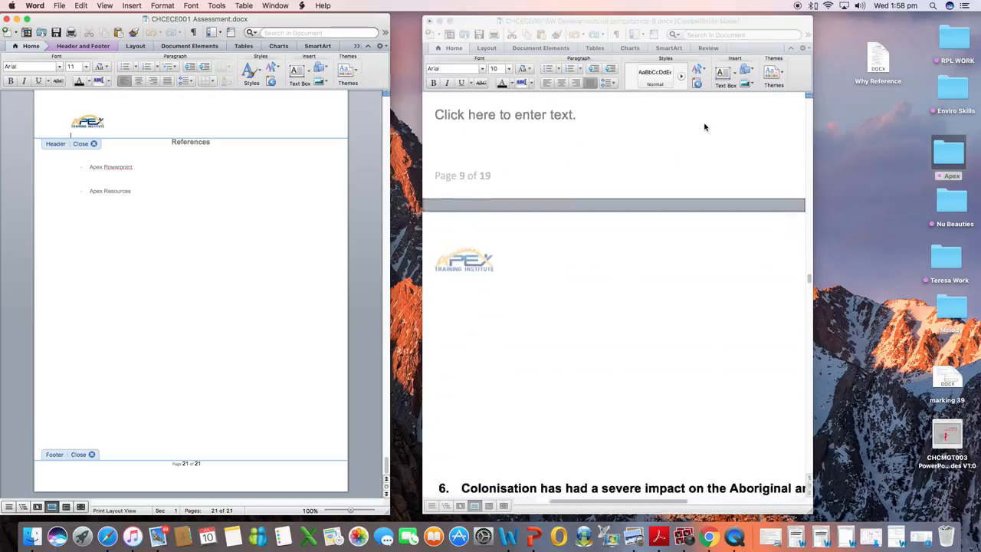
pyautogui.scroll(-3)
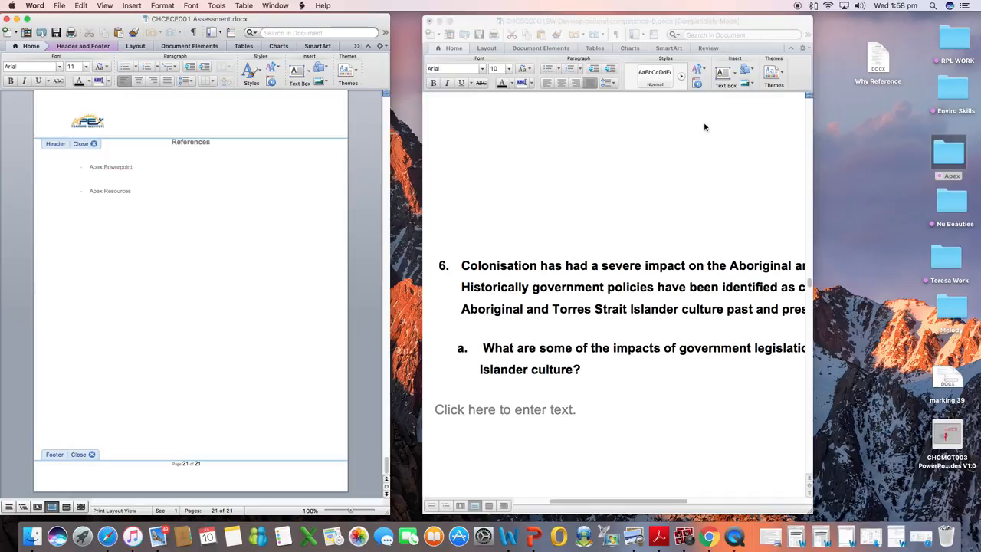
pyautogui.scroll(-3)
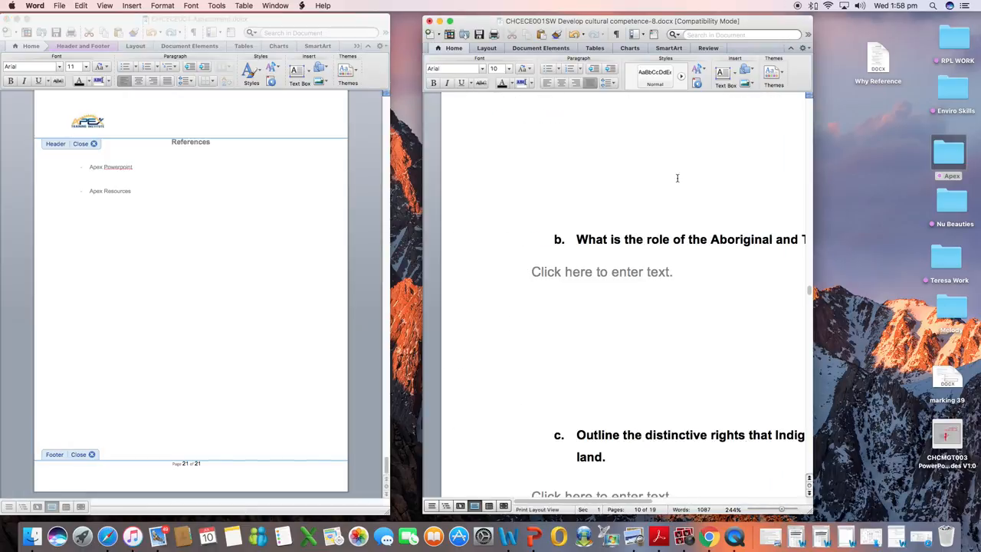
pyautogui.scroll(-3)
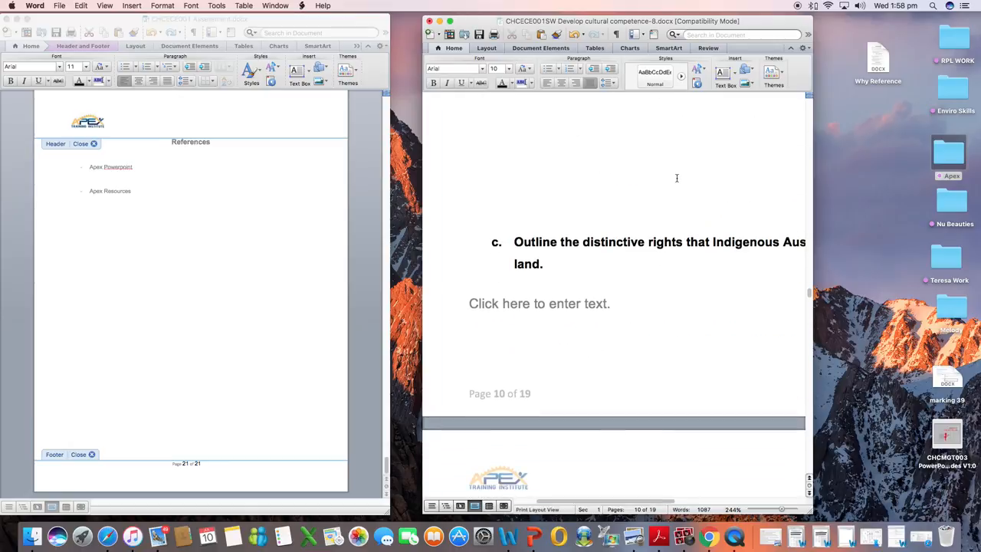
pyautogui.scroll(-3)
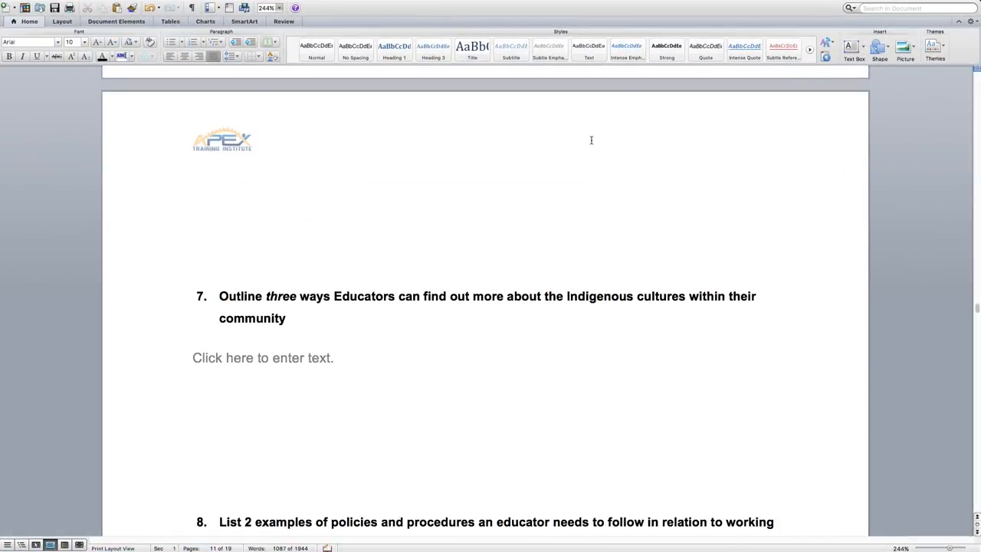
# Step: Scroll through the worksheet to question c on Indigenous Australians' distinctive rights
pyautogui.scroll(-3)
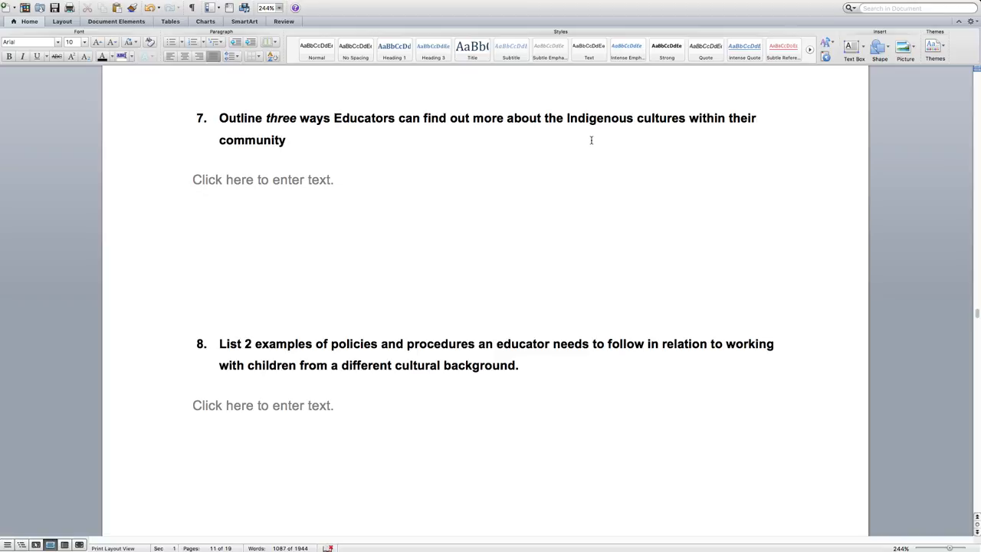
pyautogui.scroll(-3)
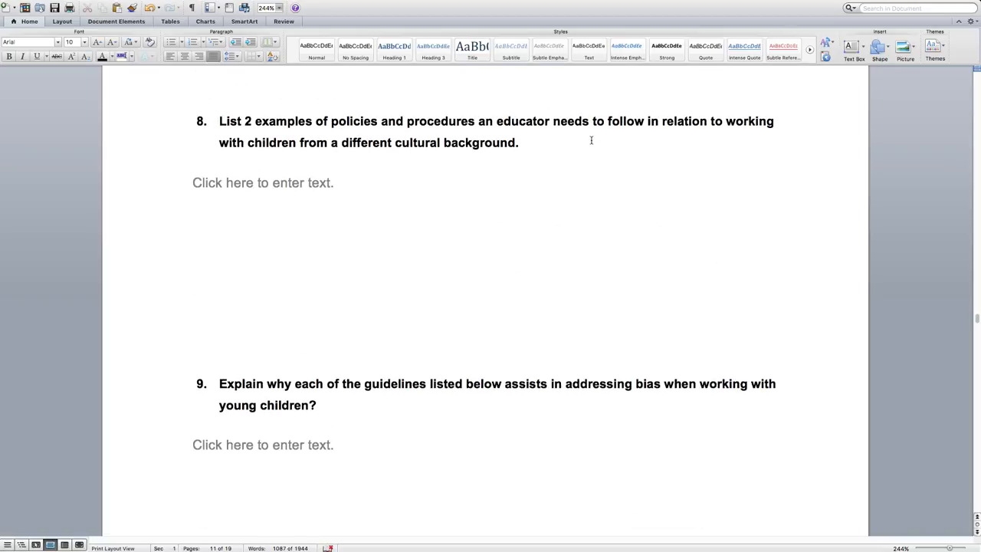
pyautogui.scroll(-3)
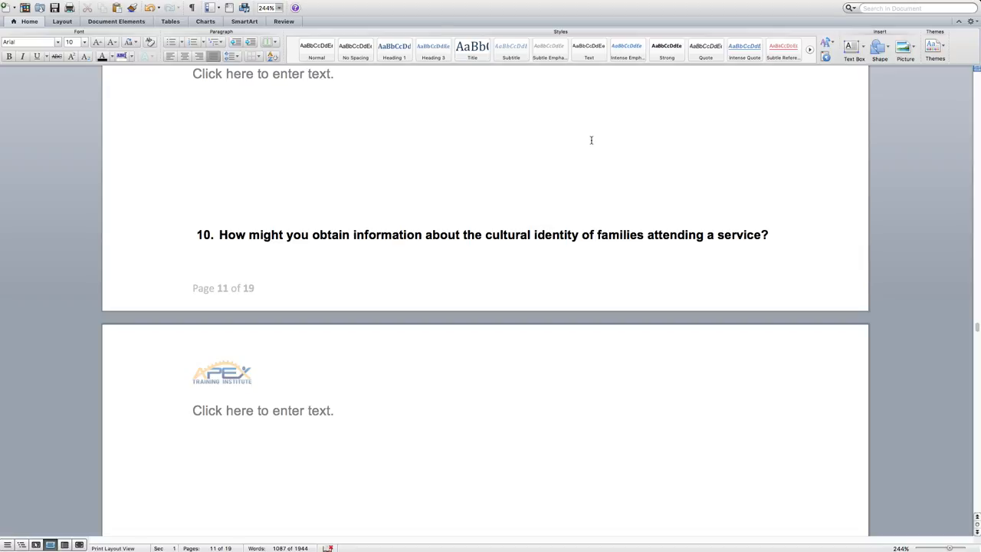
pyautogui.scroll(-3)
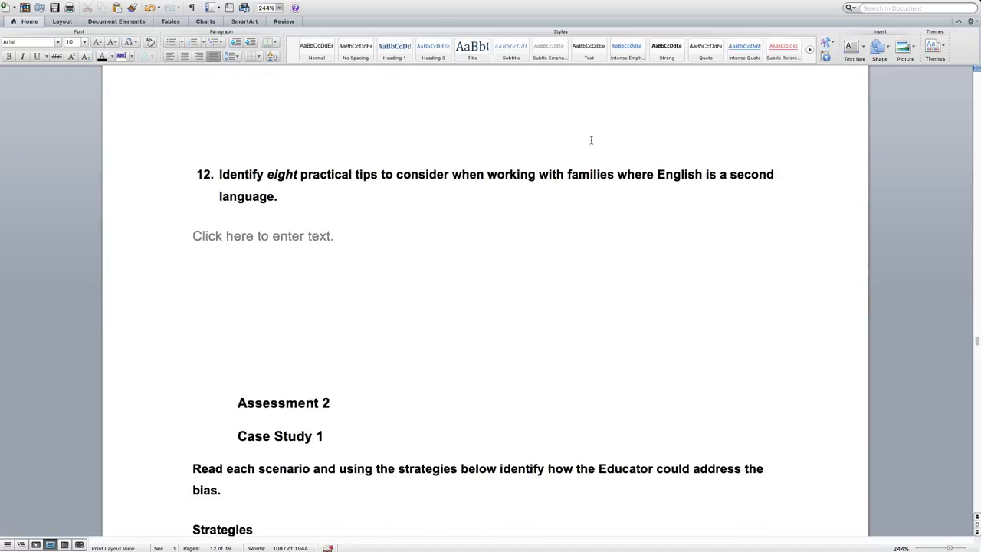
pyautogui.scroll(-3)
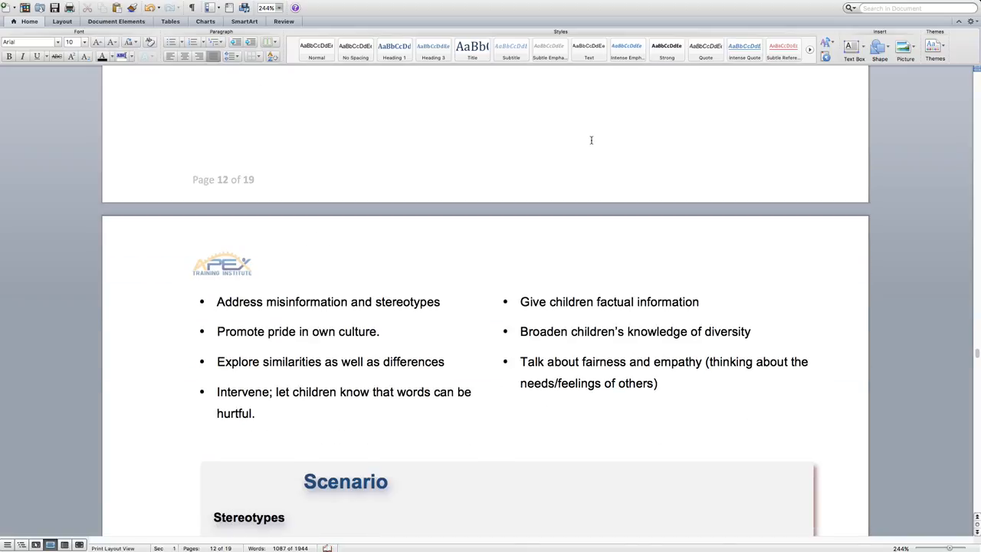
pyautogui.scroll(-3)
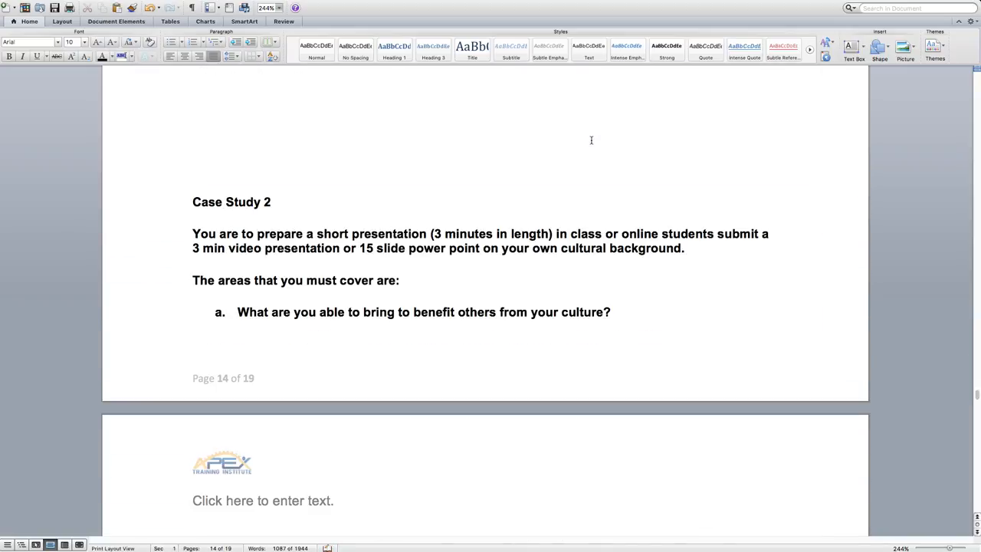
pyautogui.scroll(-3)
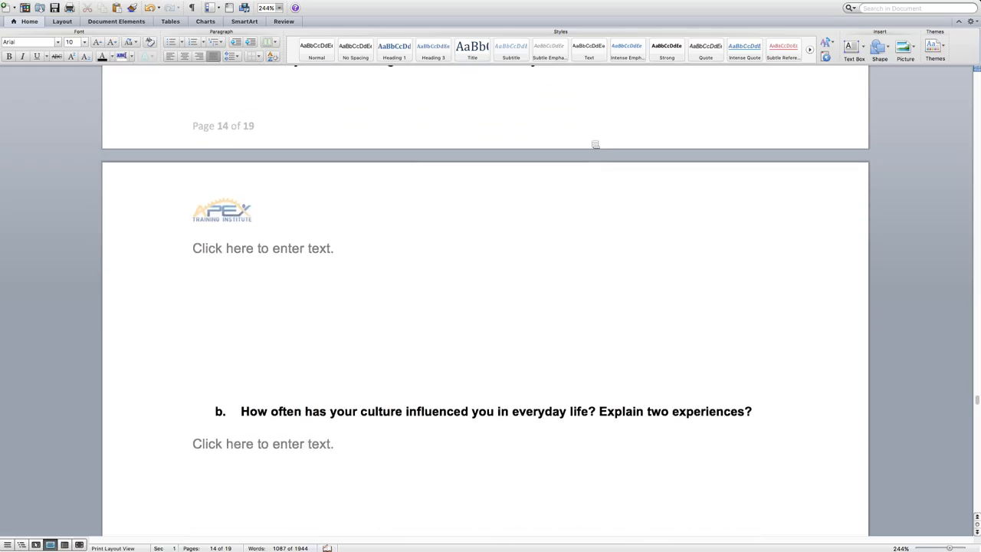
pyautogui.scroll(-3)
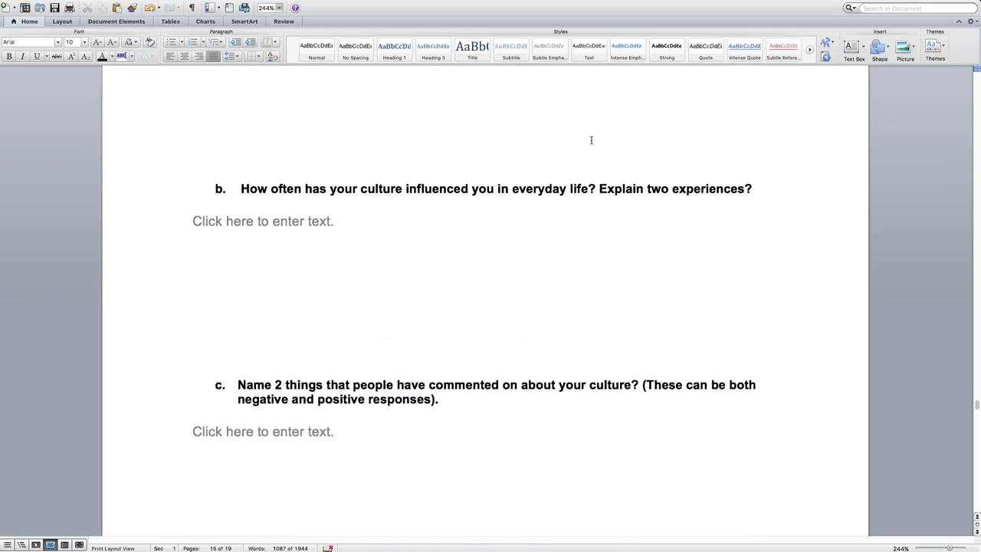
pyautogui.scroll(-3)
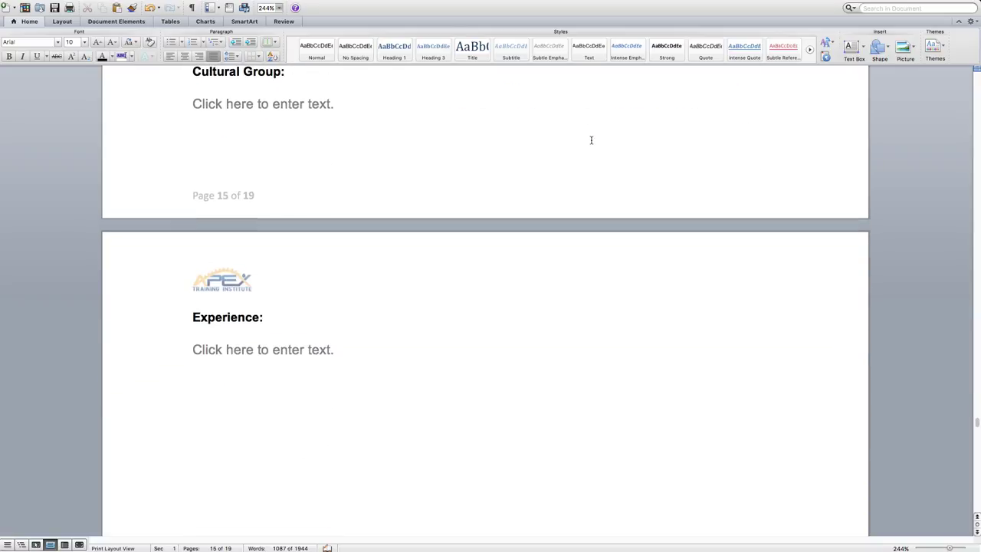
pyautogui.scroll(3)
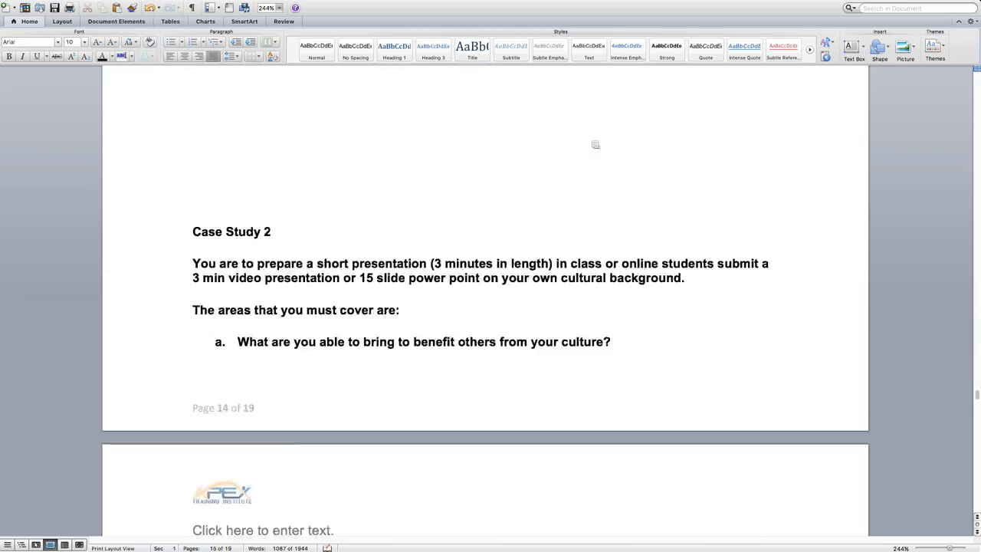
pyautogui.scroll(-3)
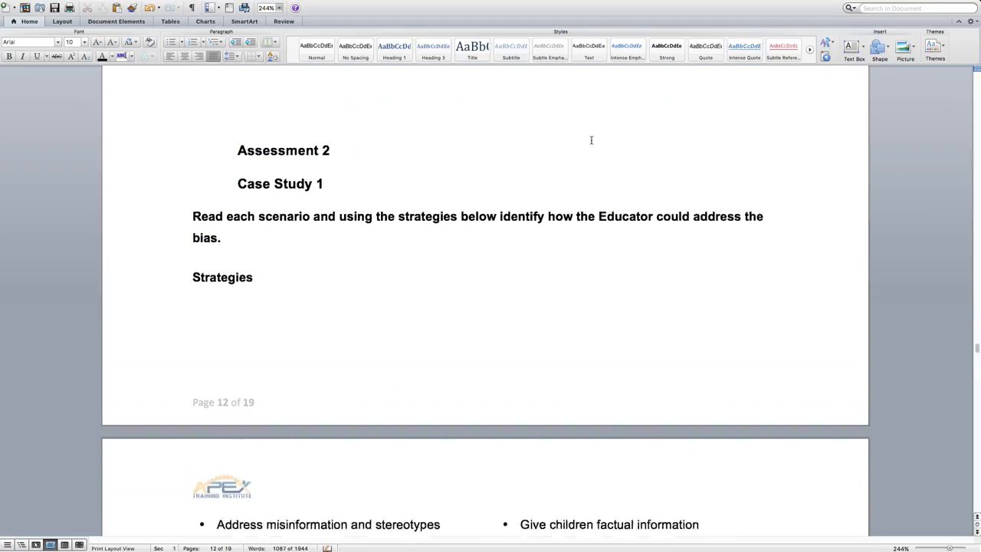
pyautogui.scroll(-3)
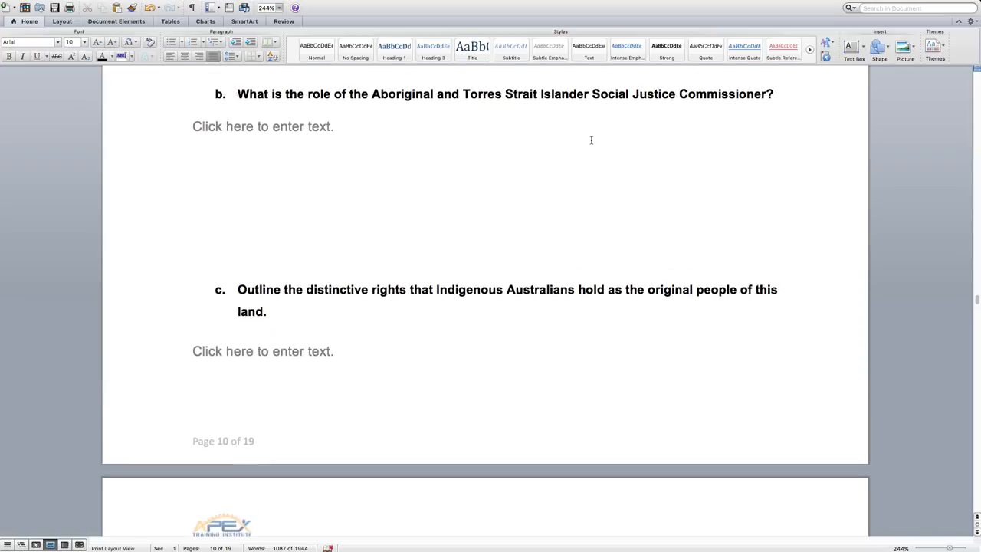
pyautogui.scroll(-3)
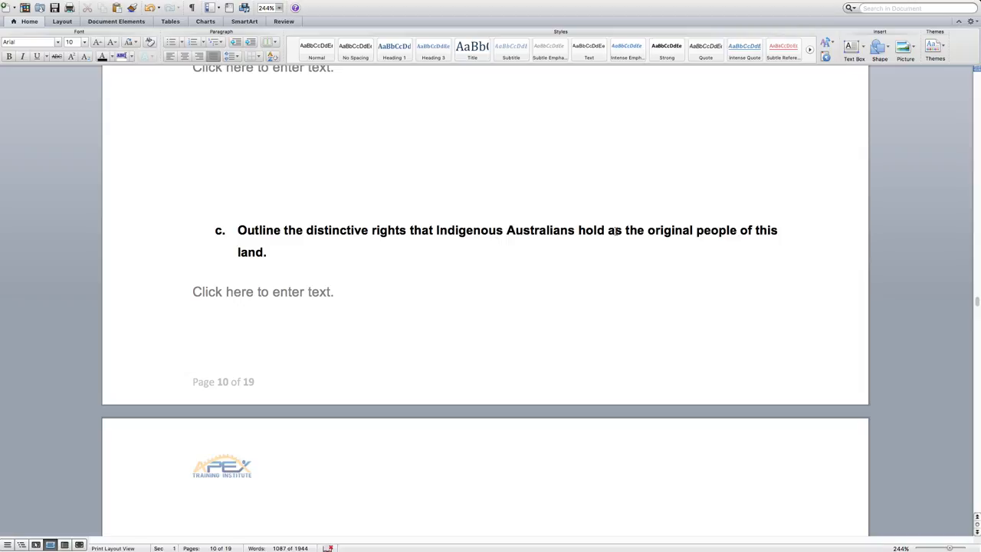
pyautogui.moveTo(568, 231)
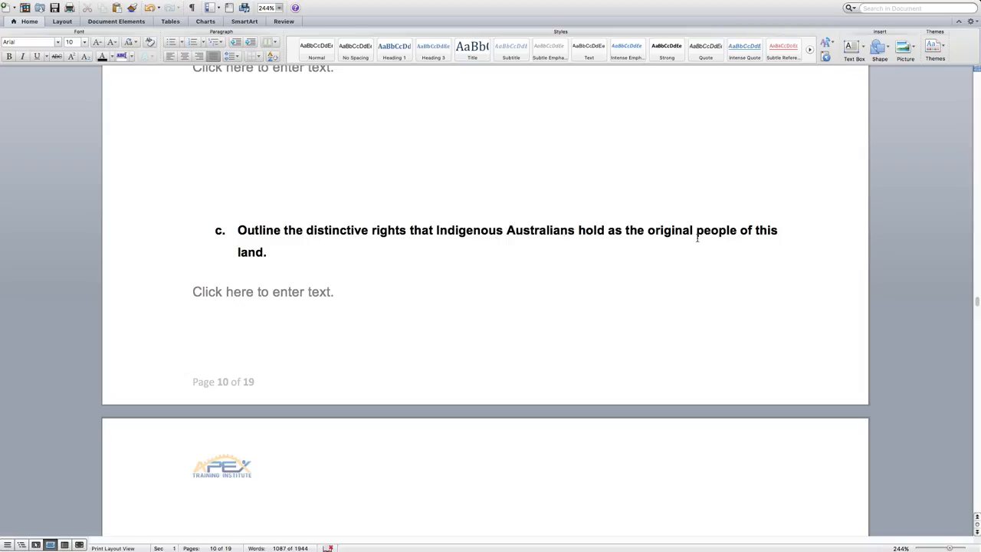
pyautogui.moveTo(332, 244)
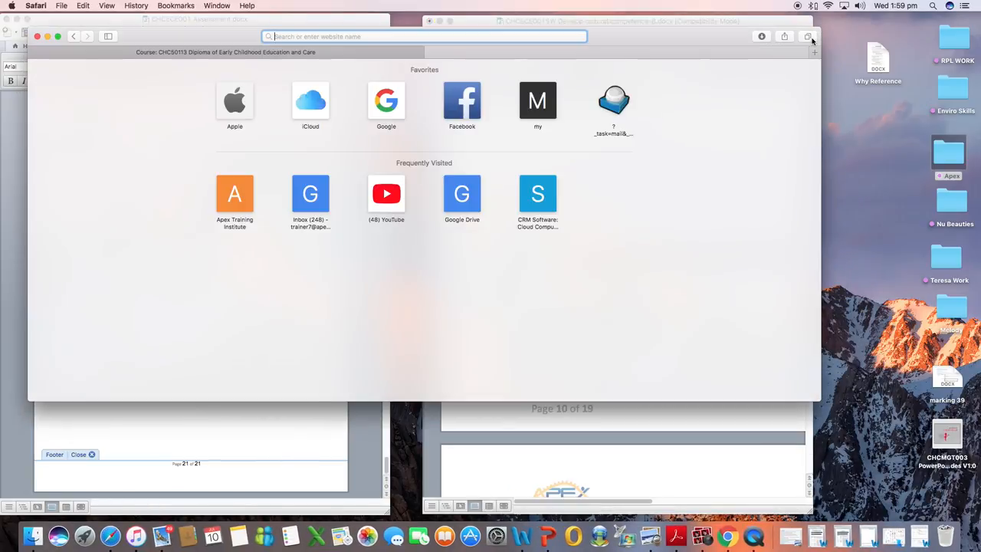
# Step: Search Google for 'aboriginal' from the new tab page
pyautogui.click(386, 100)
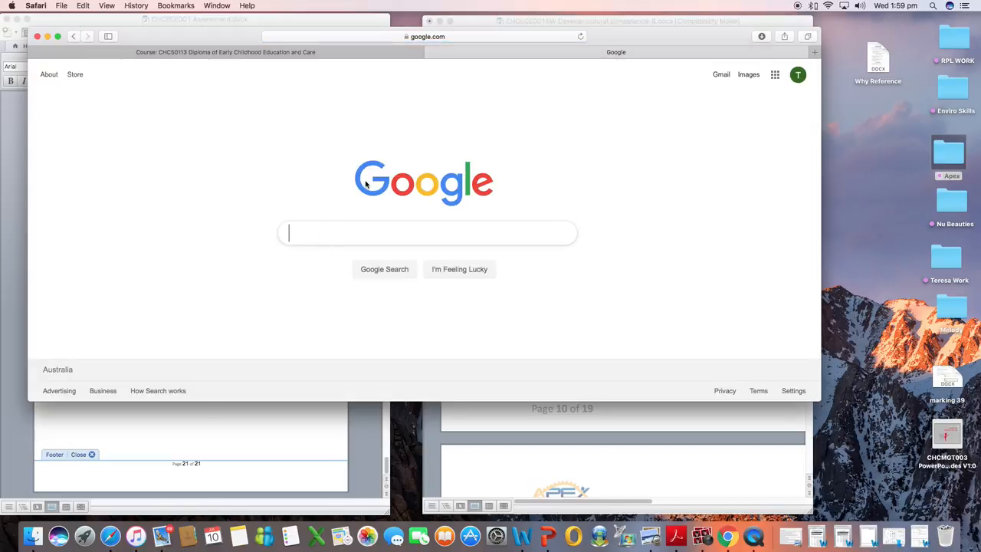
pyautogui.write('aboriginal')
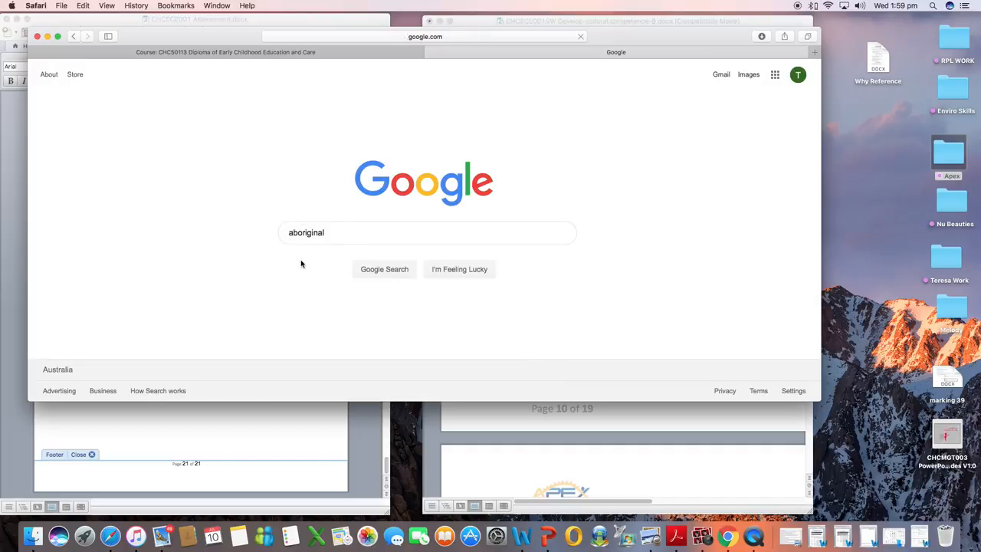
pyautogui.click(384, 269)
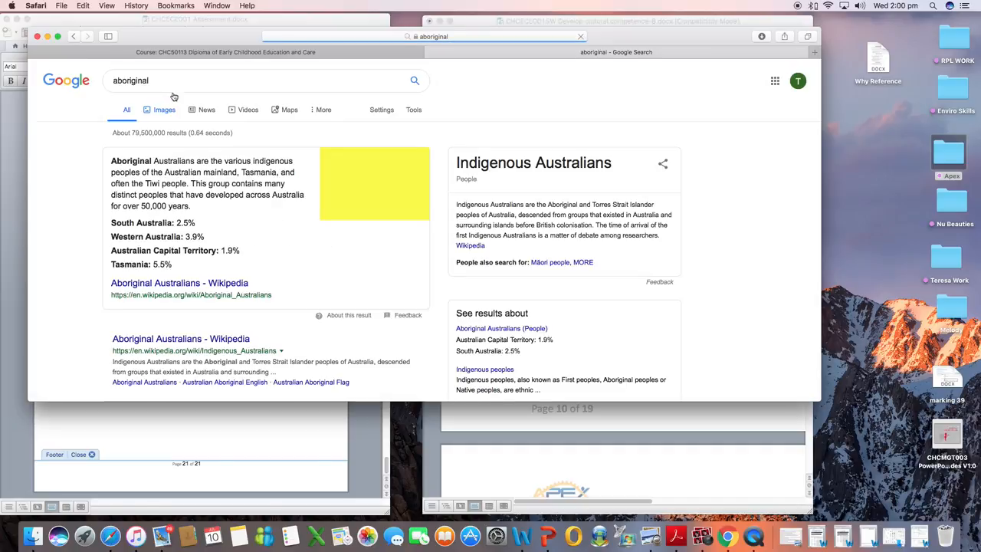
# Step: Refine the search to 'aboriginal culture' and open the Share Our Pride 'Our culture' result
pyautogui.click(174, 80)
pyautogui.write(' cut')
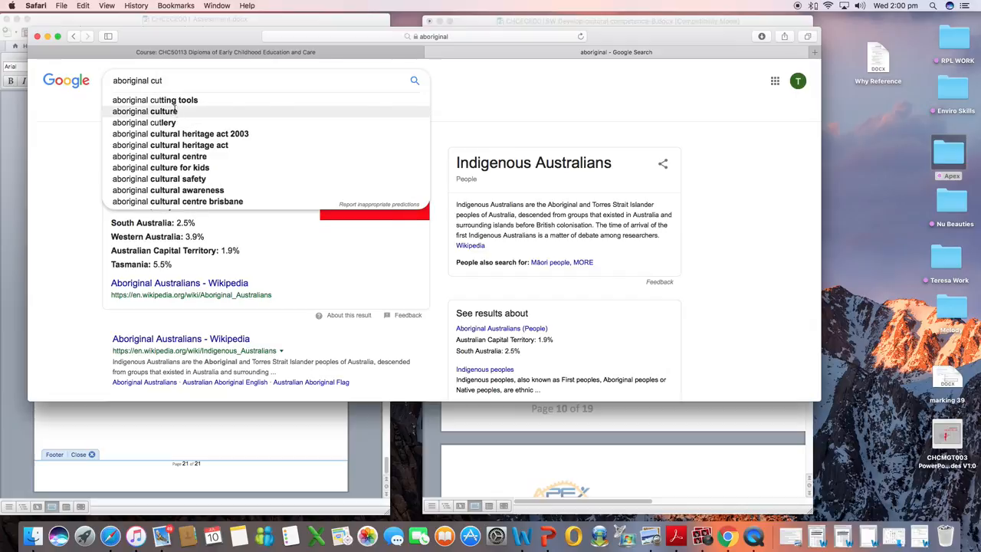
pyautogui.click(144, 111)
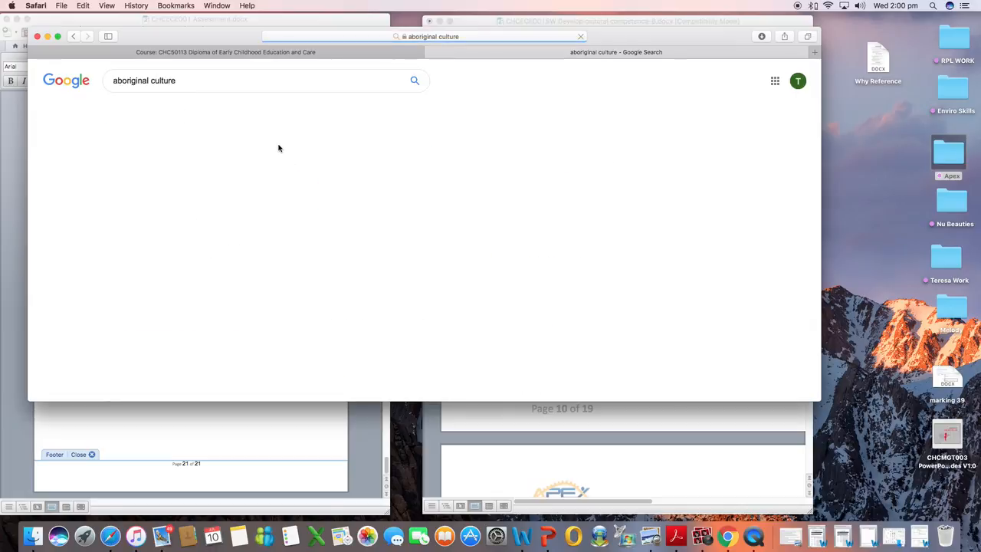
pyautogui.scroll(-3)
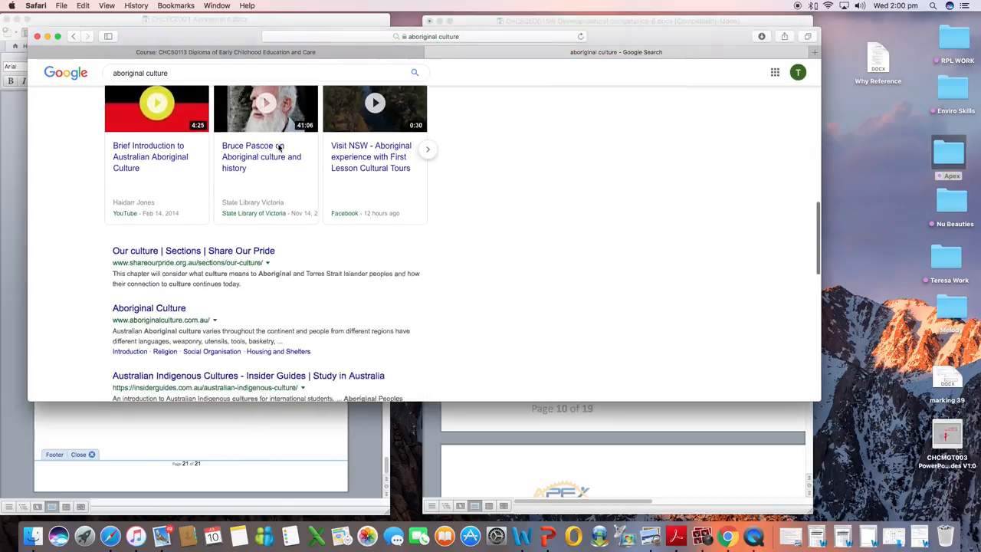
pyautogui.scroll(-3)
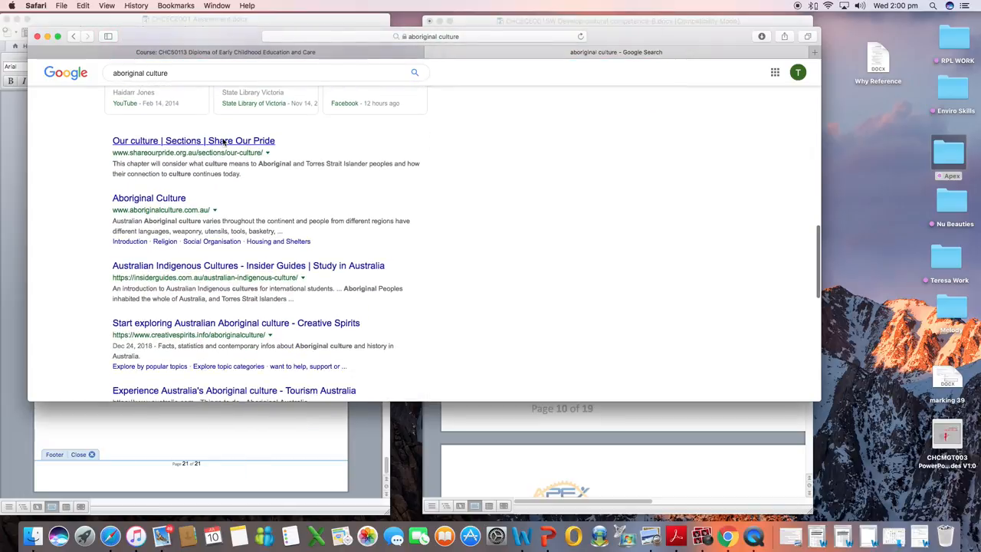
pyautogui.click(193, 141)
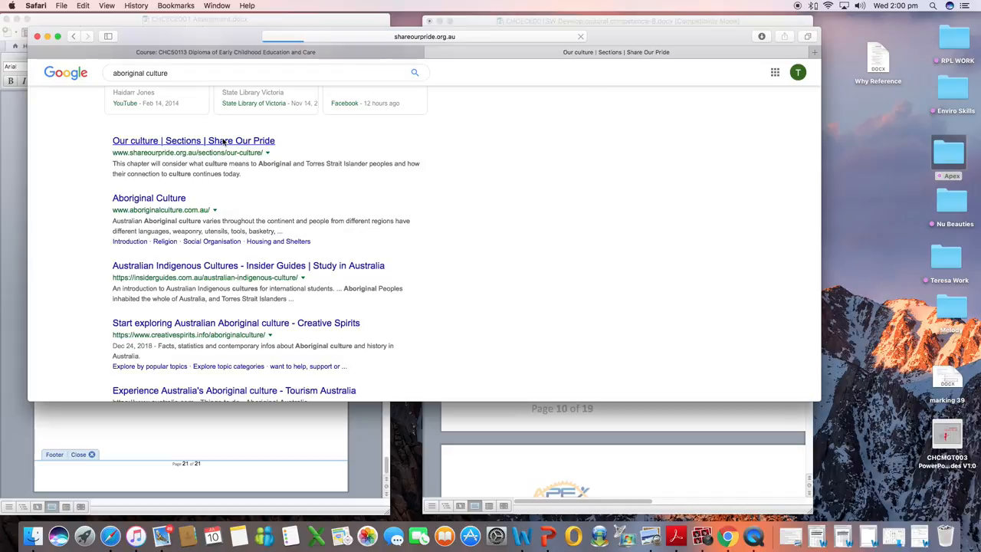
pyautogui.click(194, 140)
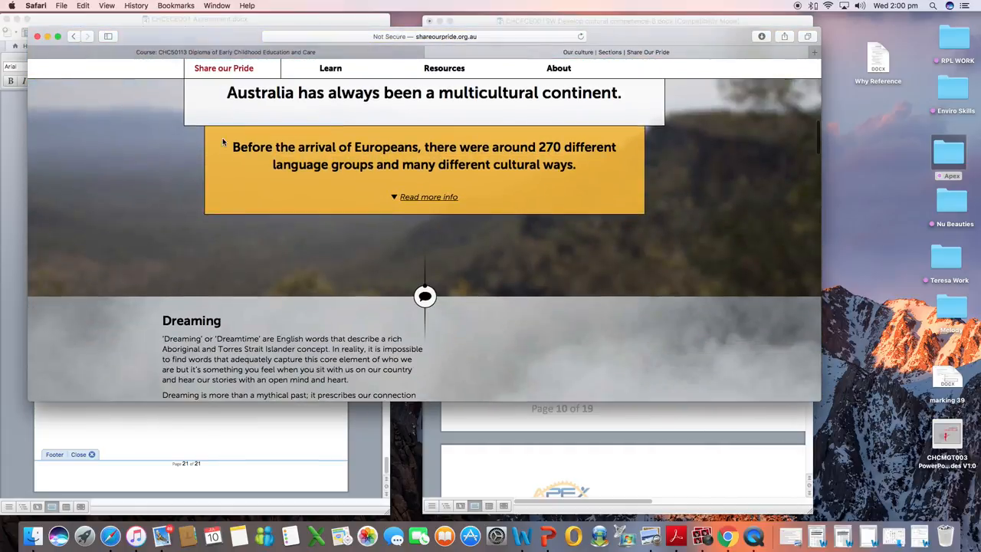
# Step: Scroll the Share Our Pride page down to the Dreaming passage
pyautogui.scroll(-3)
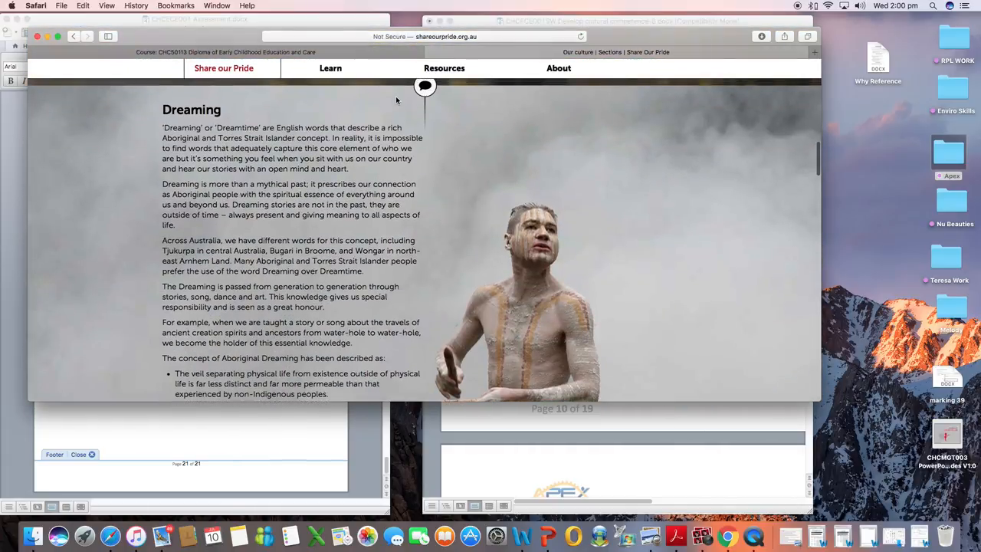
pyautogui.scroll(-3)
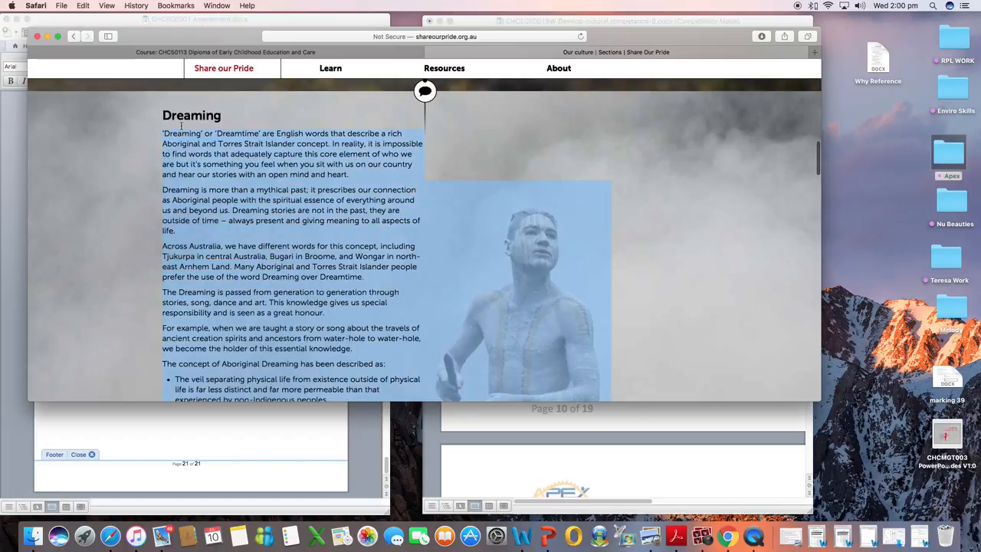
pyautogui.moveTo(174, 132)
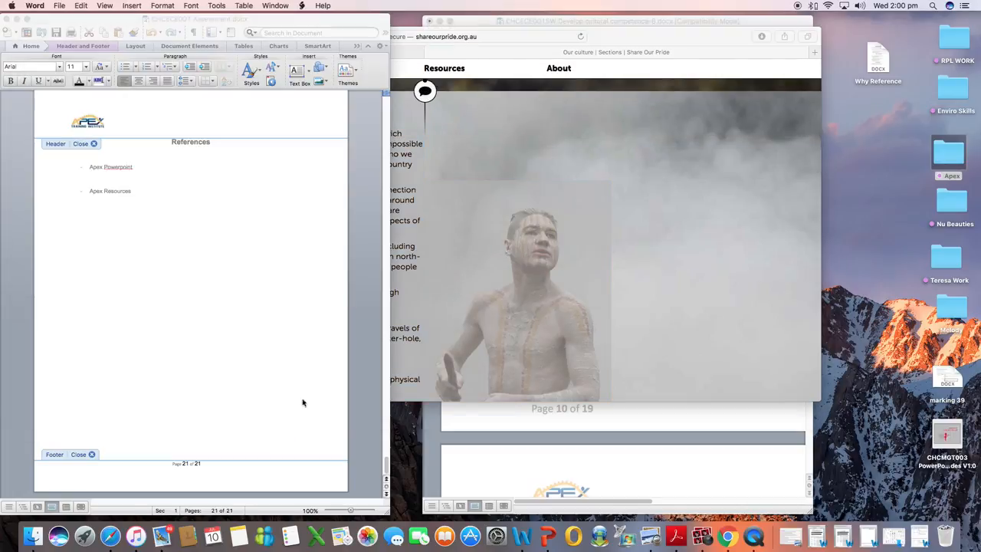
# Step: Paste the Share Our Pride Dreaming passage as the answer under question c
pyautogui.click(621, 21)
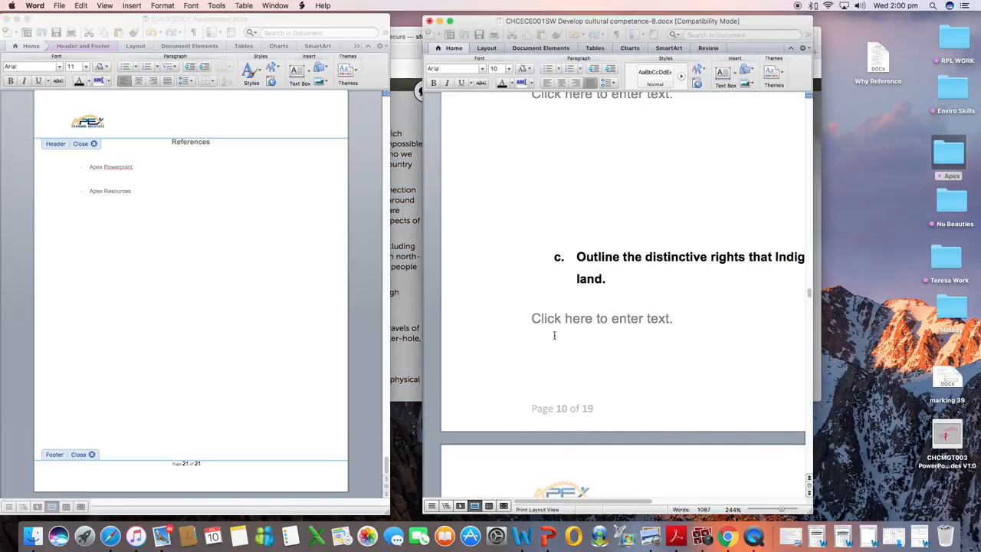
pyautogui.click(602, 318)
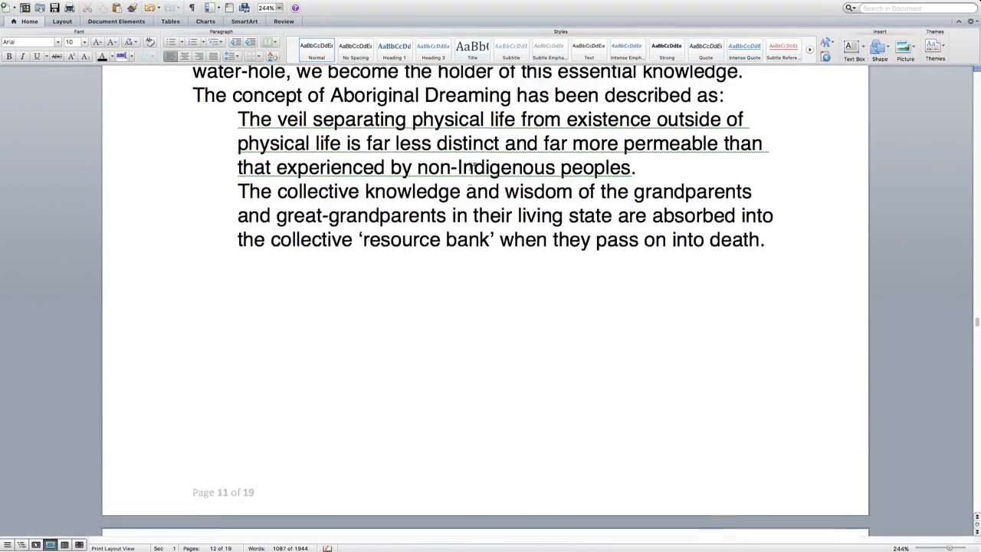
pyautogui.scroll(-3)
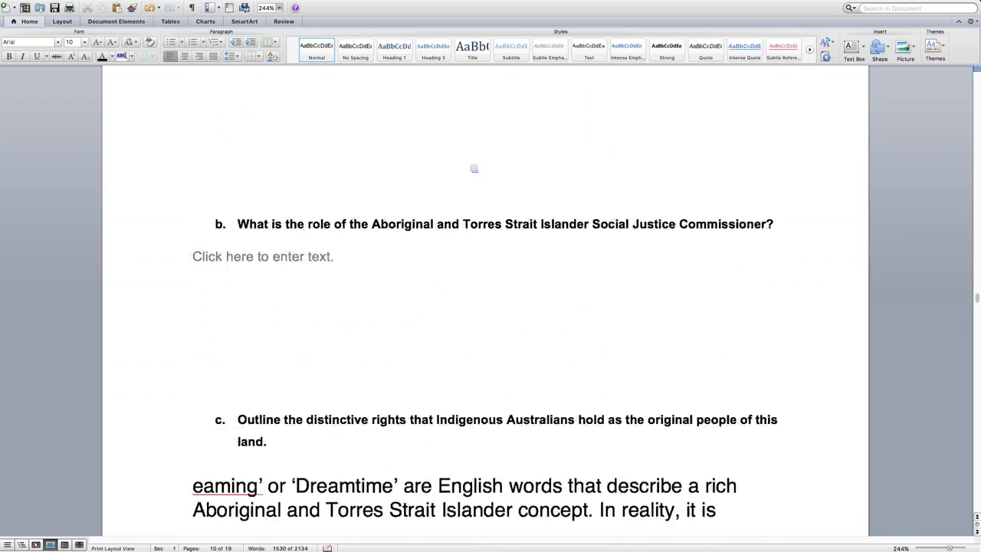
pyautogui.scroll(-3)
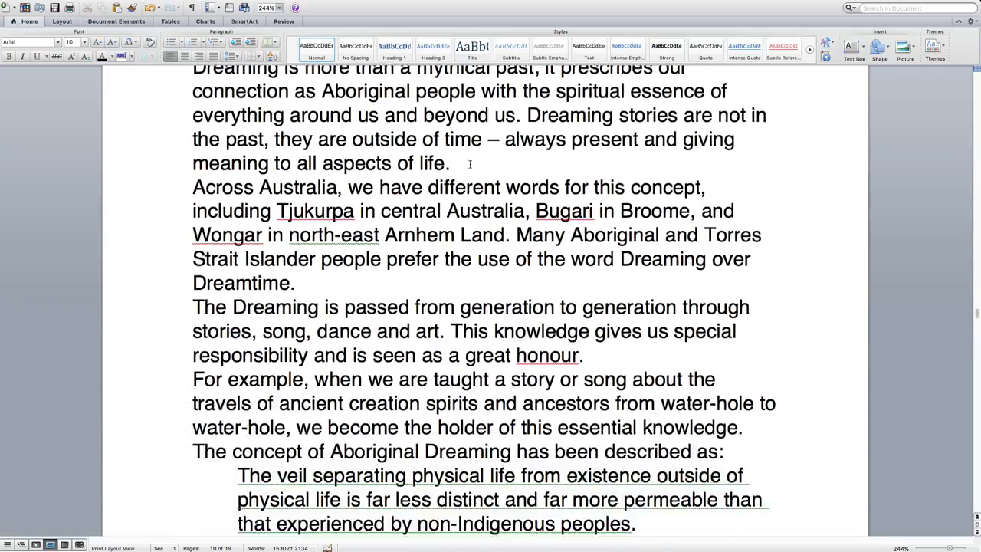
pyautogui.scroll(-3)
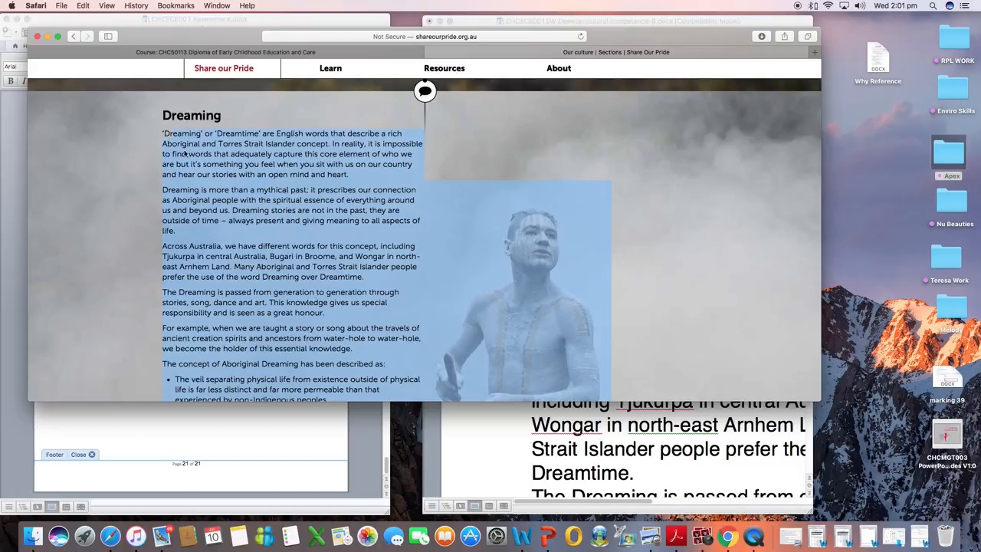
pyautogui.moveTo(310, 291)
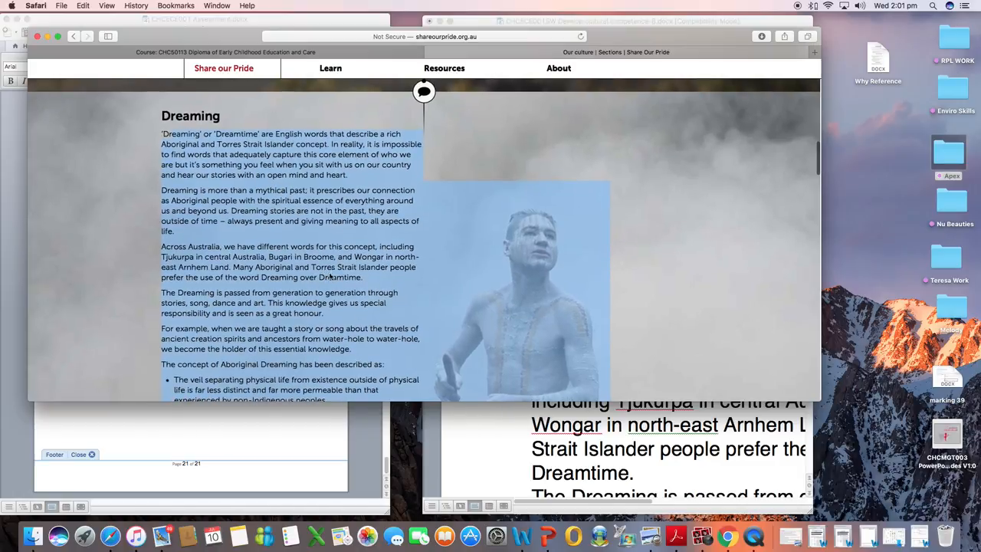
# Step: Switch back to Safari to check the selected Dreaming passage
pyautogui.click(432, 36)
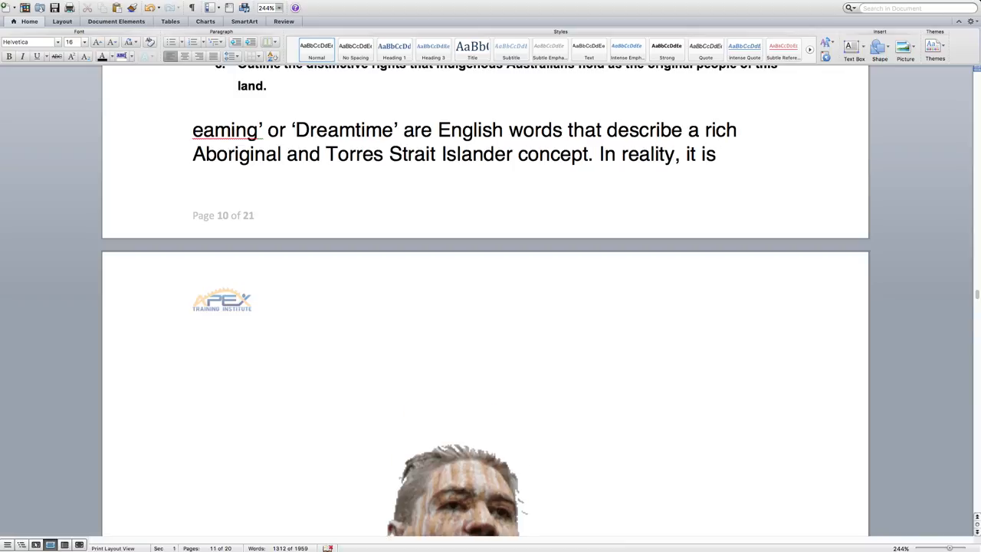
pyautogui.write('(http://www.shareourpride.org.au/sections/our-culture/')
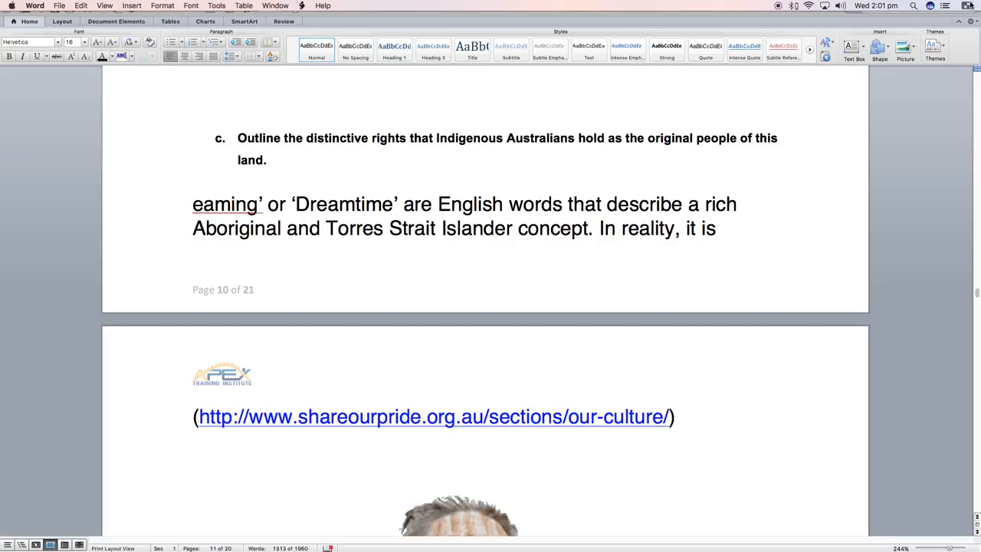
pyautogui.click(683, 417)
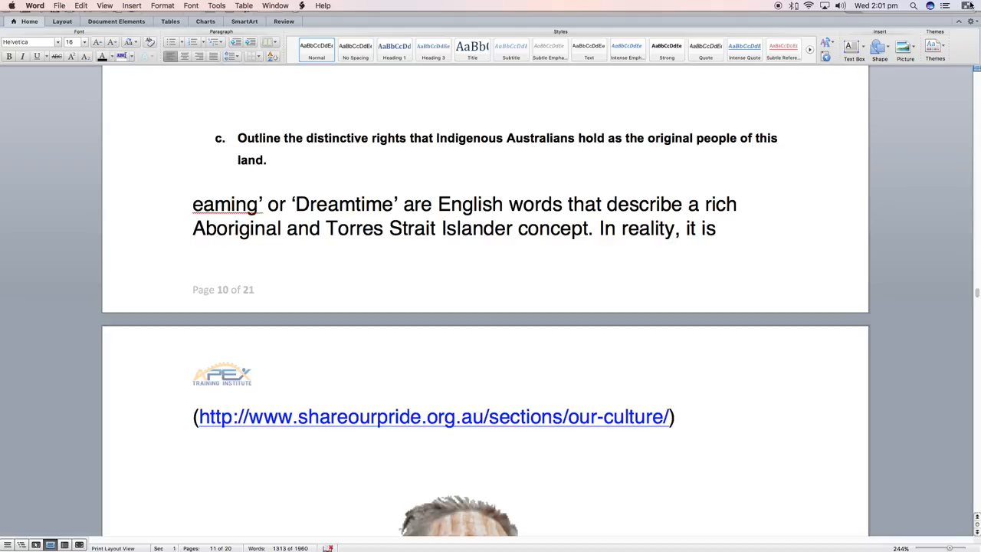
pyautogui.click(688, 416)
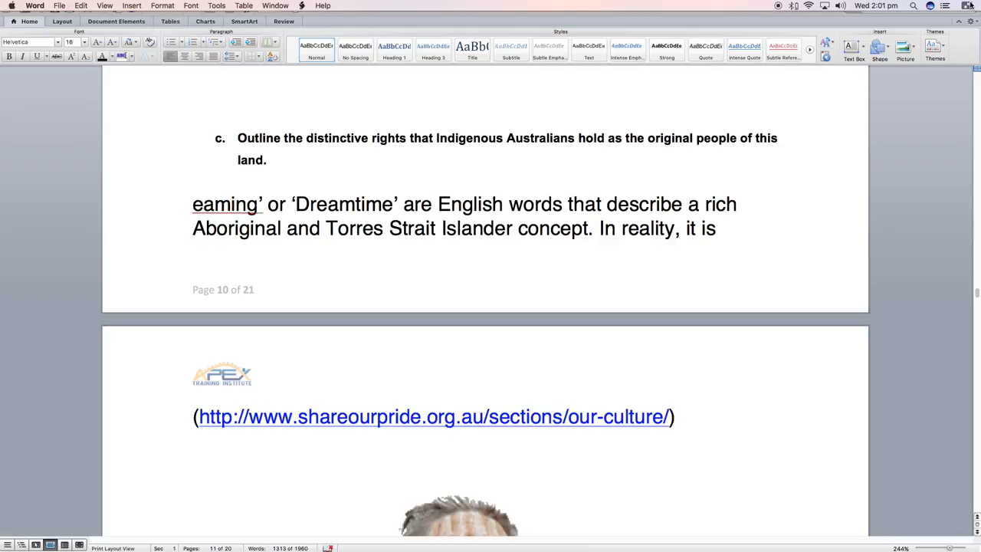
pyautogui.click(682, 416)
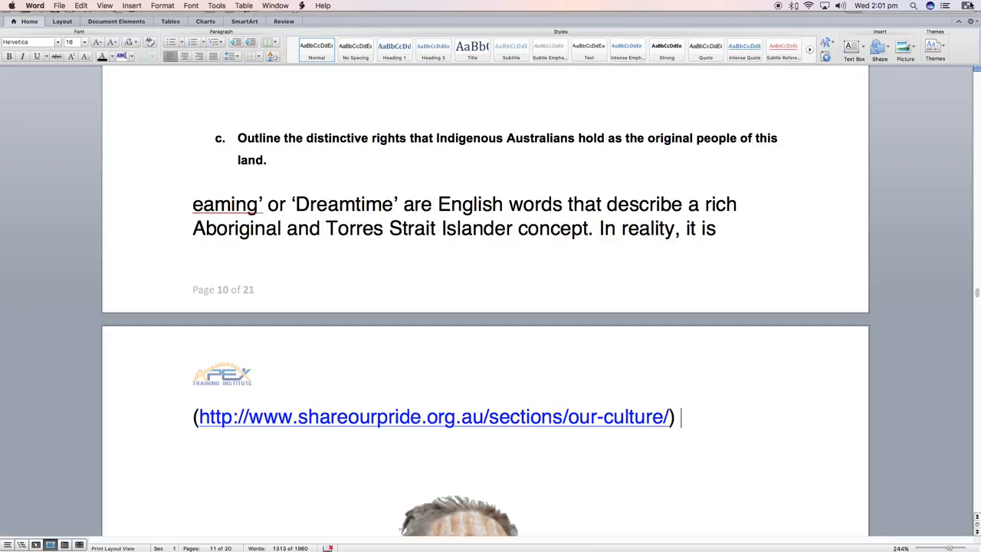